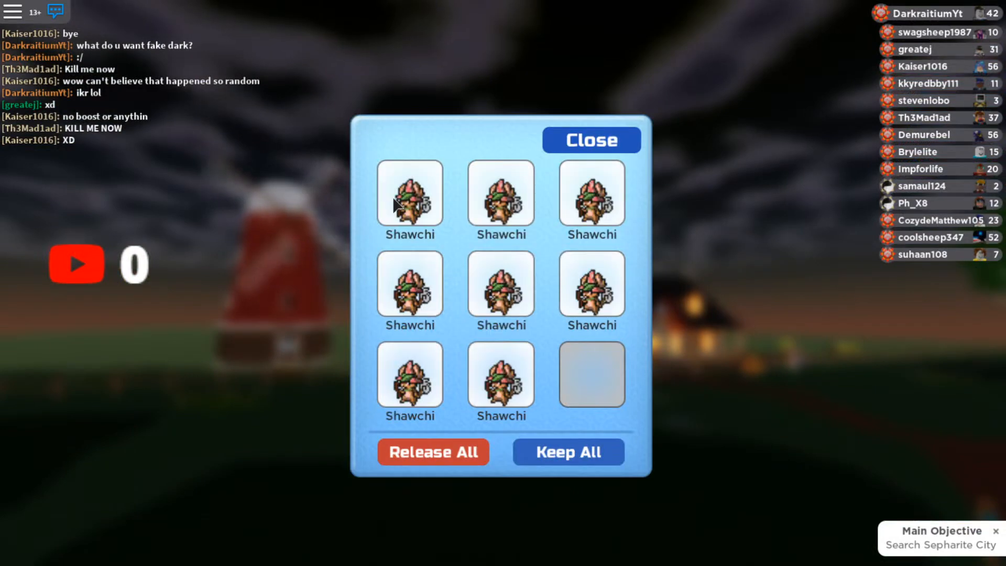
Step: Empty the eight Shawchi from the storage box and close it to return to the wild battle
left_click(591, 195)
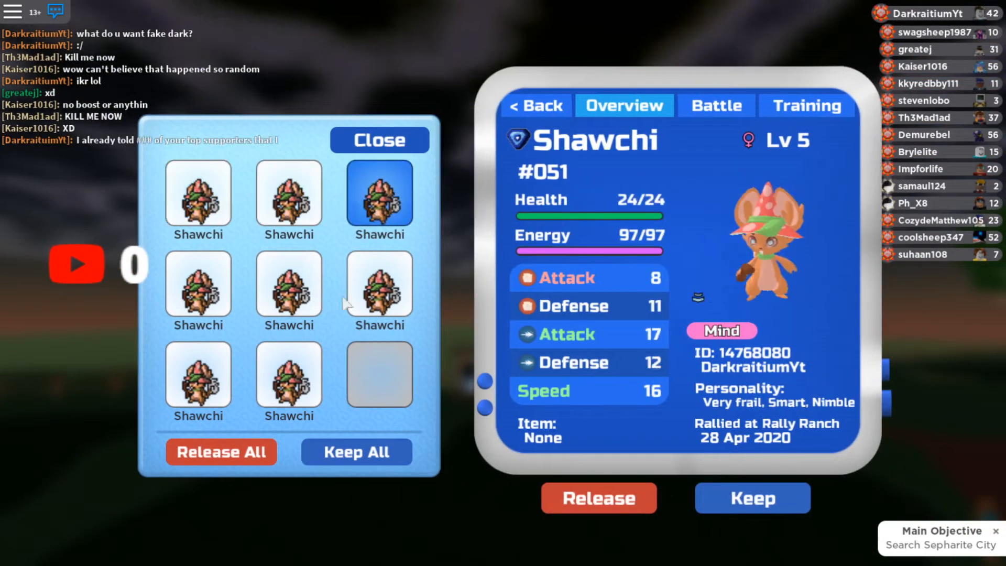
left_click(380, 285)
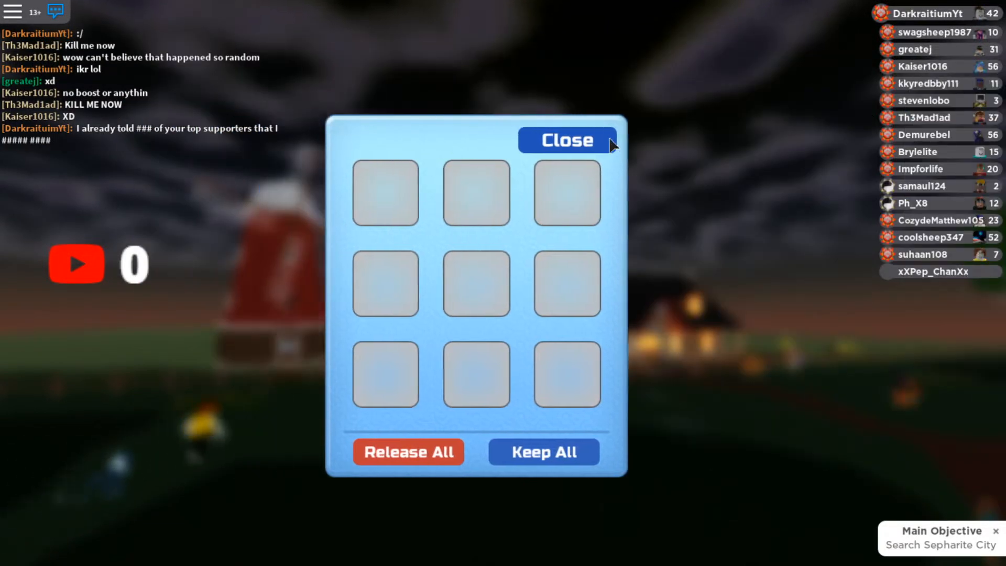
left_click(567, 140)
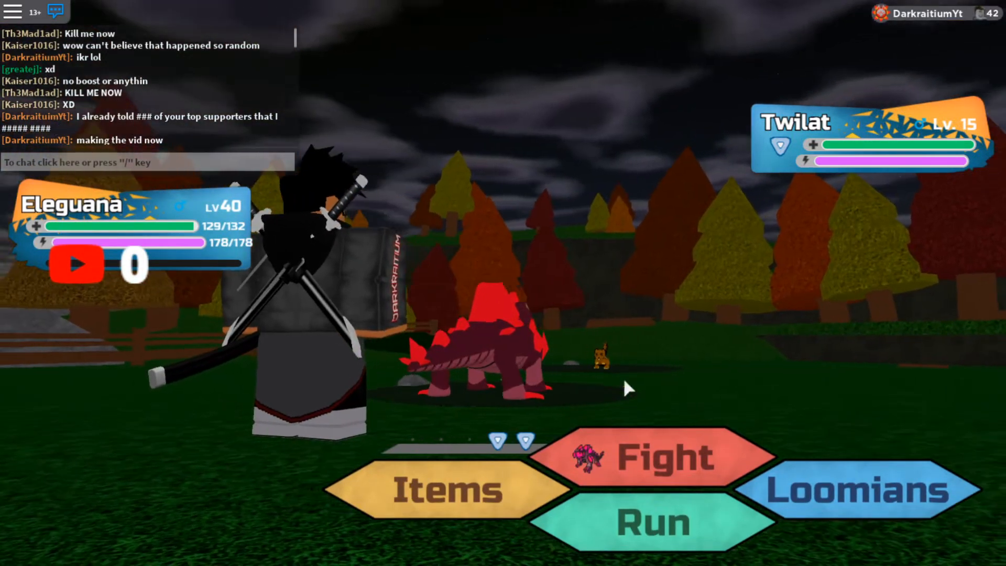
Step: Flee the wild Twilat and Cafnote battles while opening a whisper chat with the impostor
left_click(650, 522)
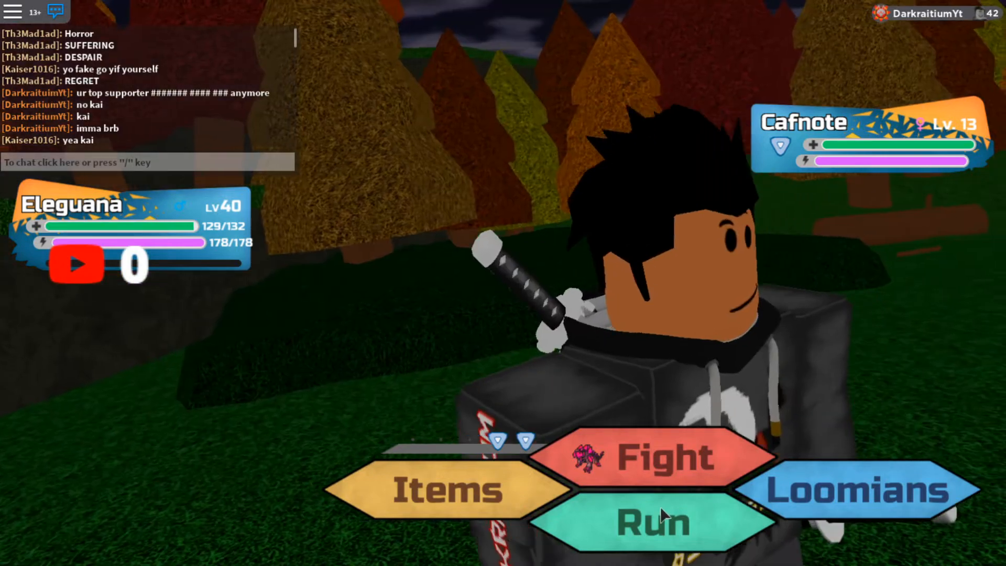
left_click(658, 524)
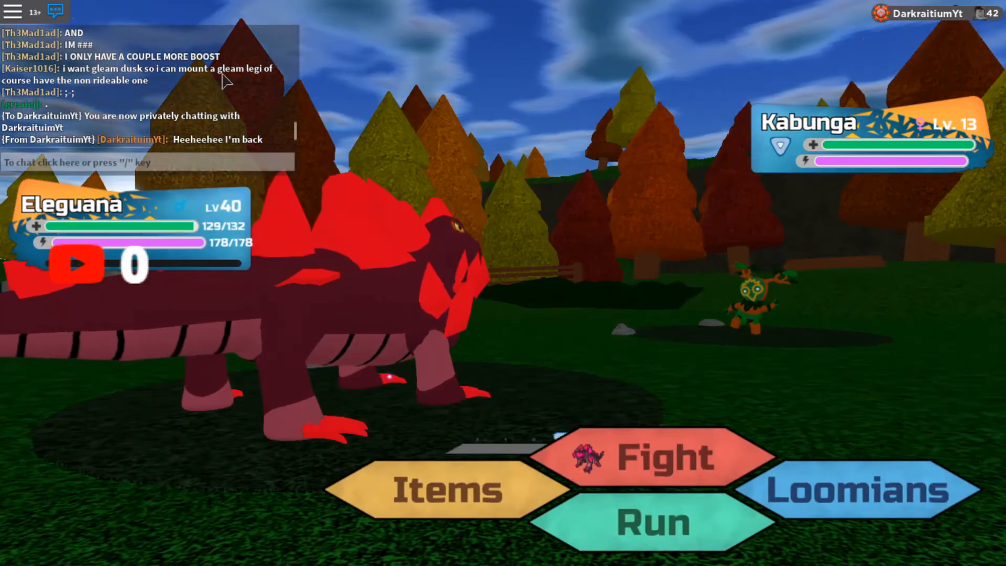
Step: Whisper the impostor asking who they are and what they want, offering a shout-out
left_click(649, 518)
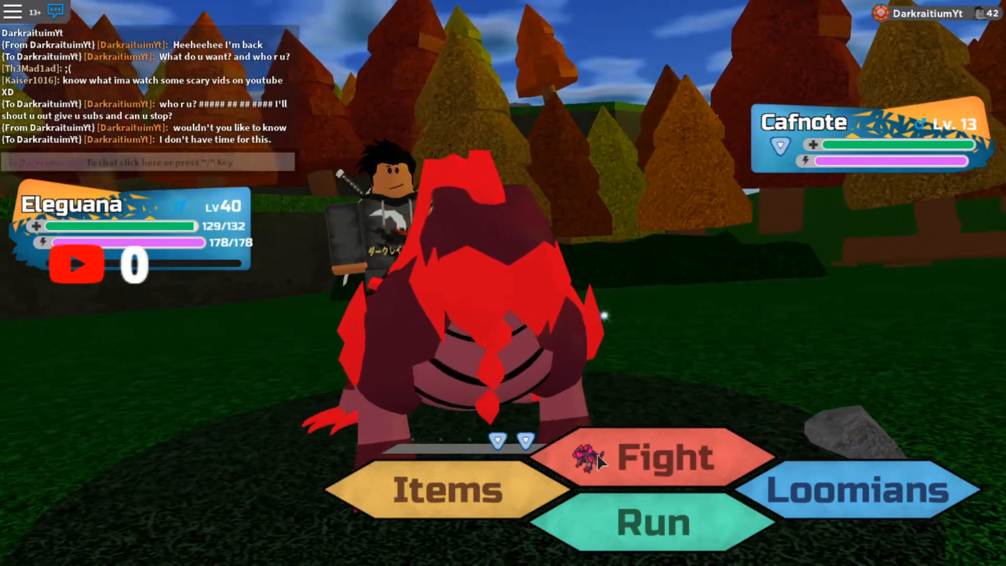
left_click(648, 516)
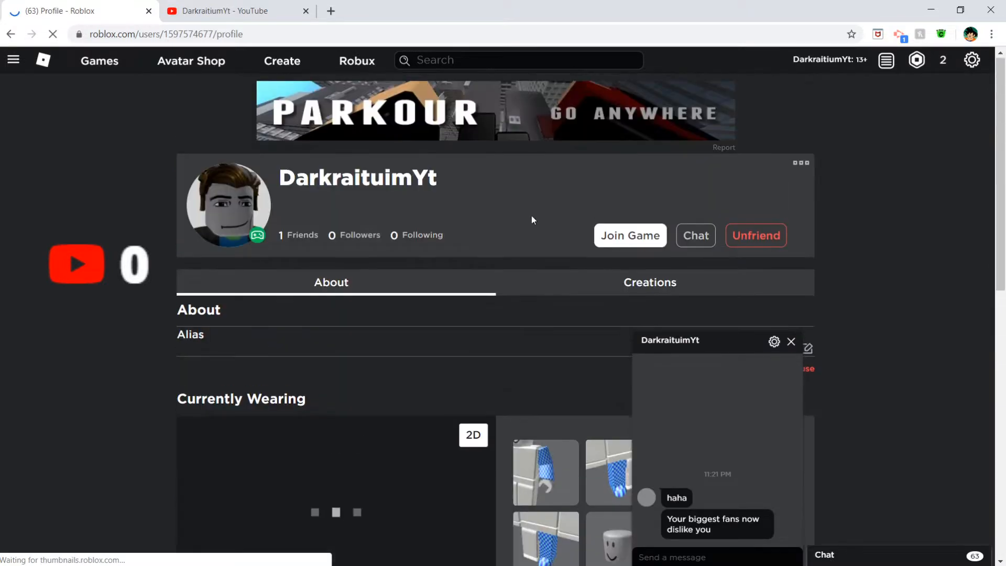
Step: Scroll the impostor's profile to Friends and Statistics, then return to the game window
scroll("down", 3)
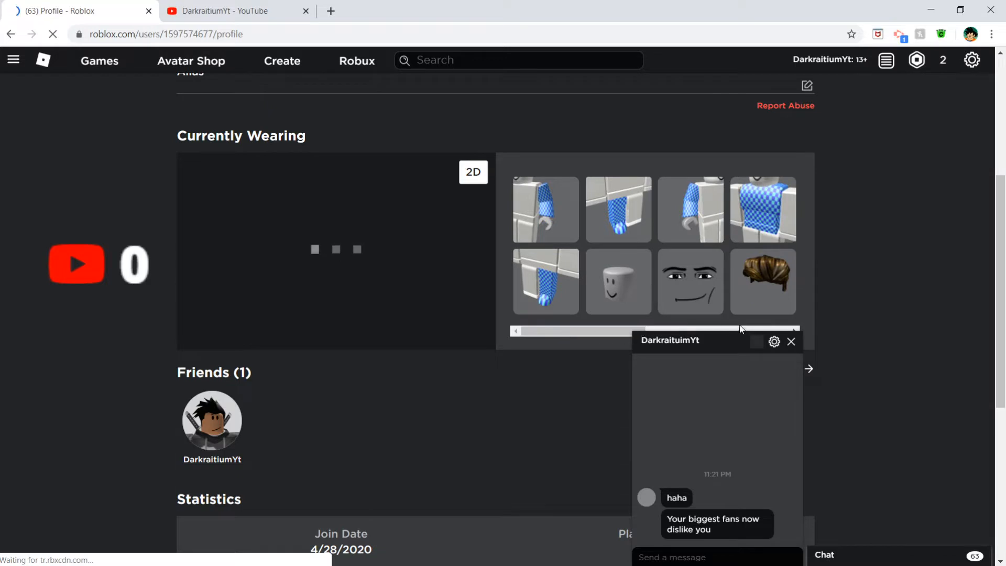
left_click(791, 342)
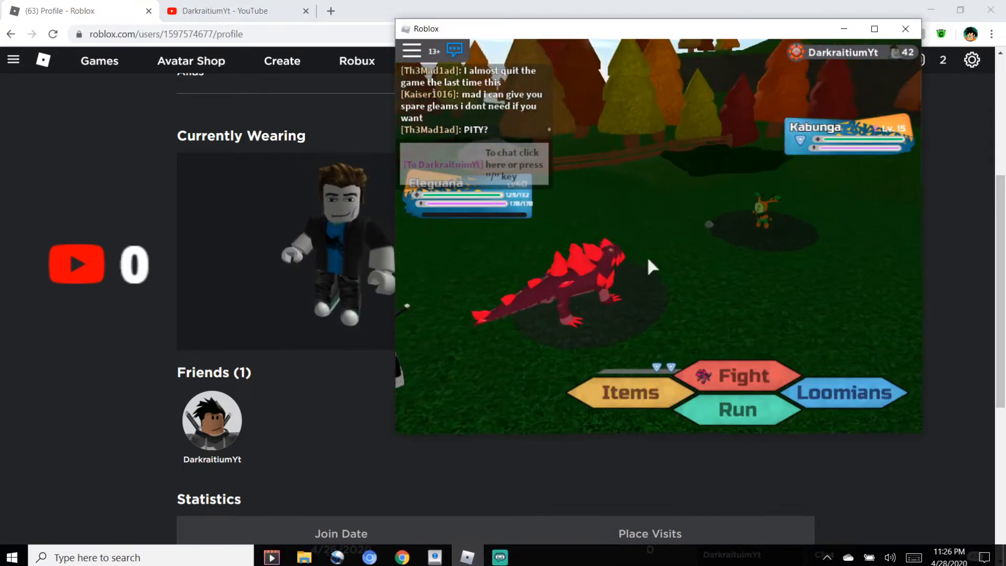
Step: Whisper that you'll unfriend them and turn follows off for Roblox, then maximize the game
left_click(738, 409)
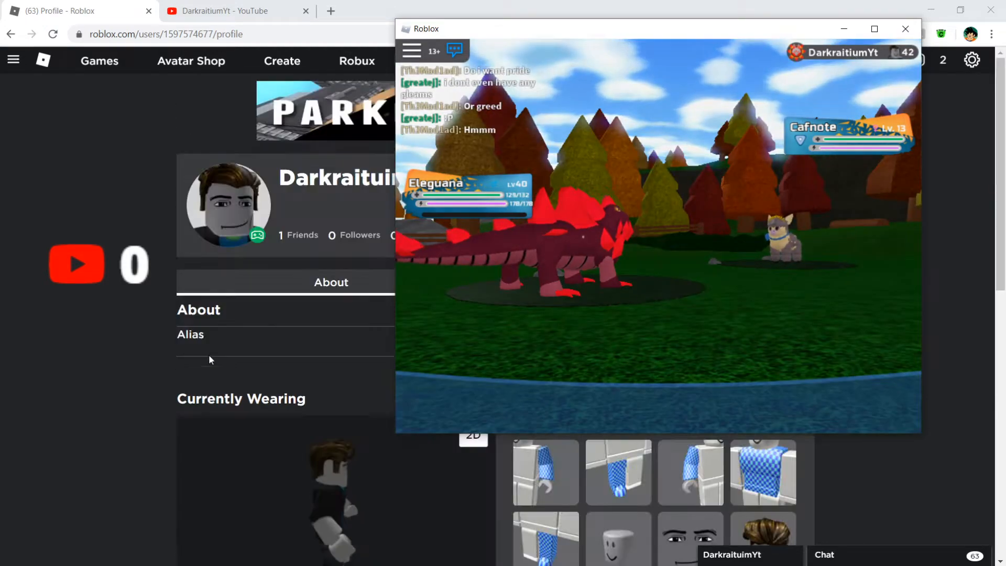
scroll("down", 3)
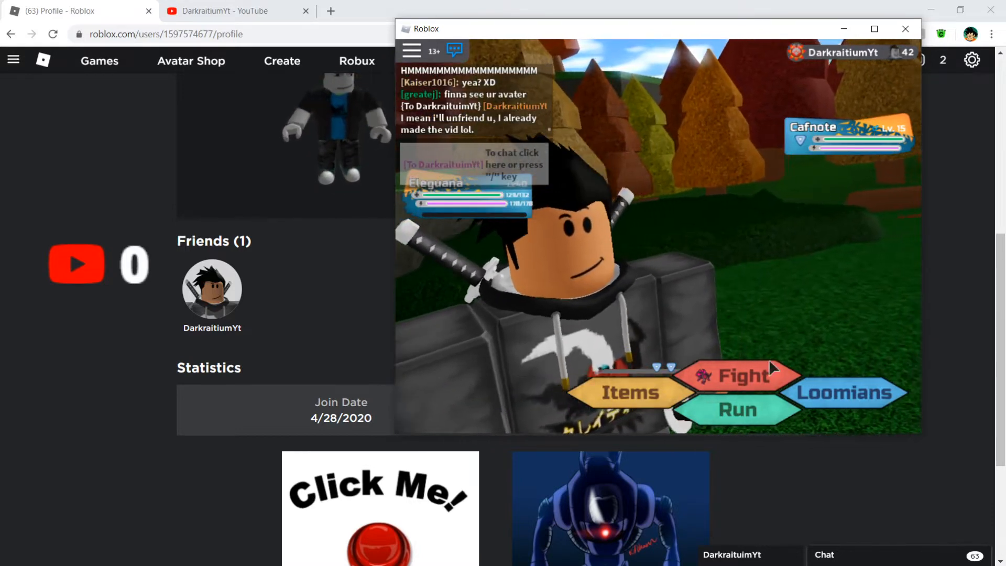
left_click(738, 411)
type("Ill turn my follows")
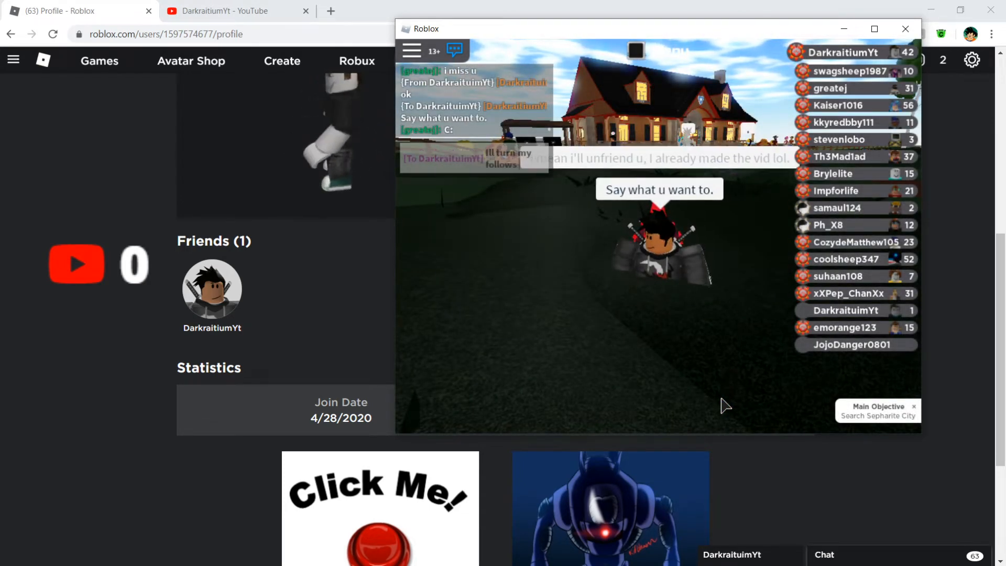
type("off for roblo")
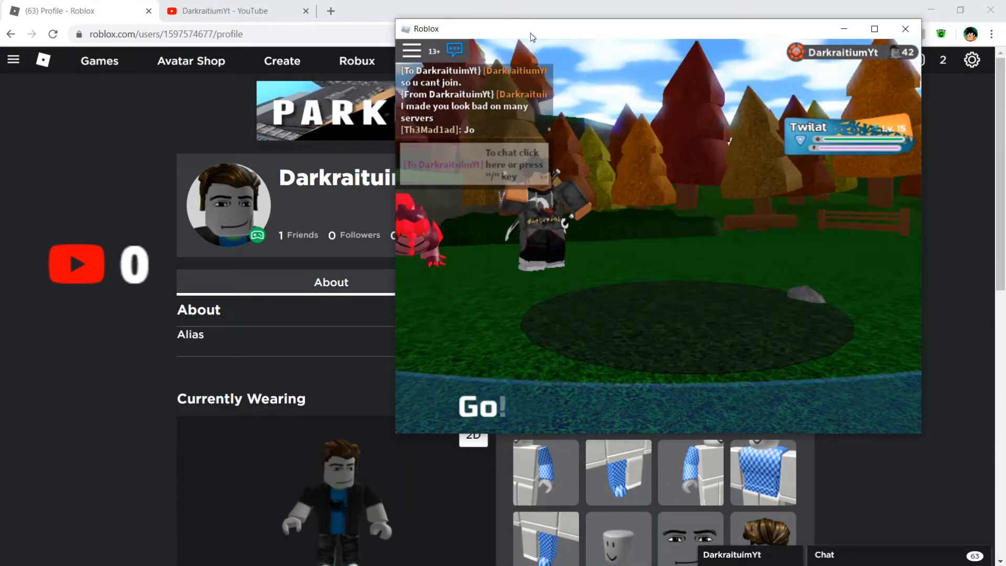
left_click(874, 29)
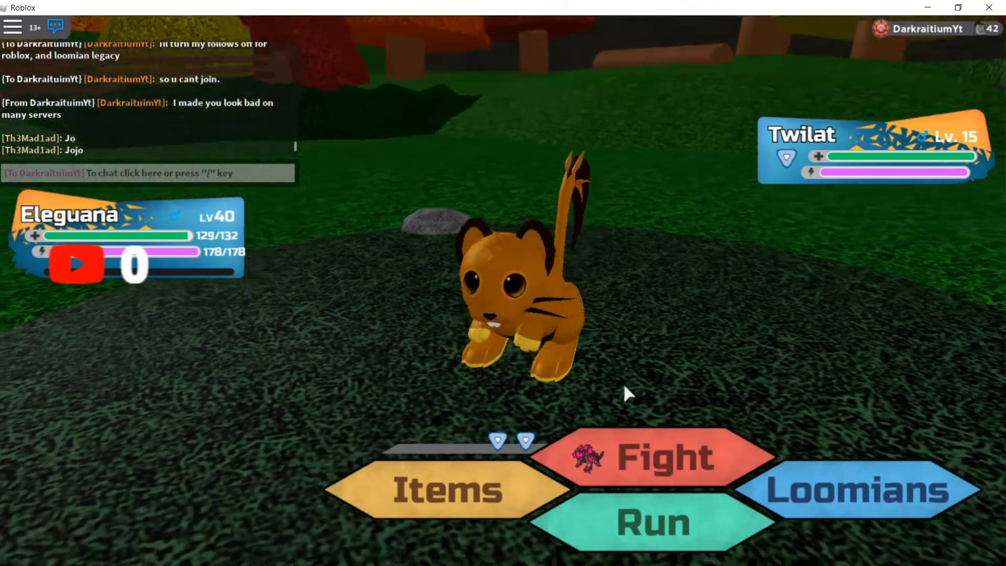
left_click(657, 522)
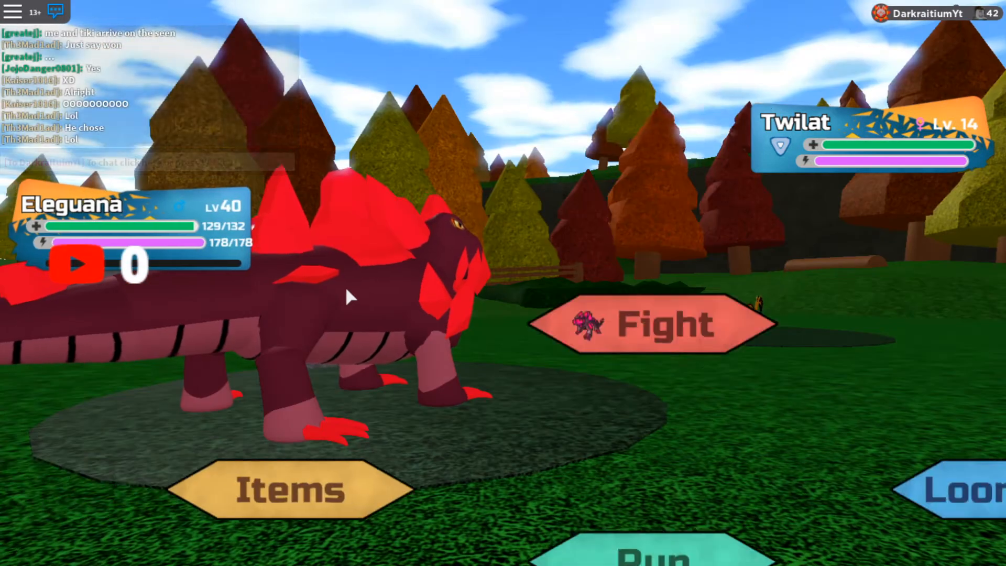
left_click(654, 560)
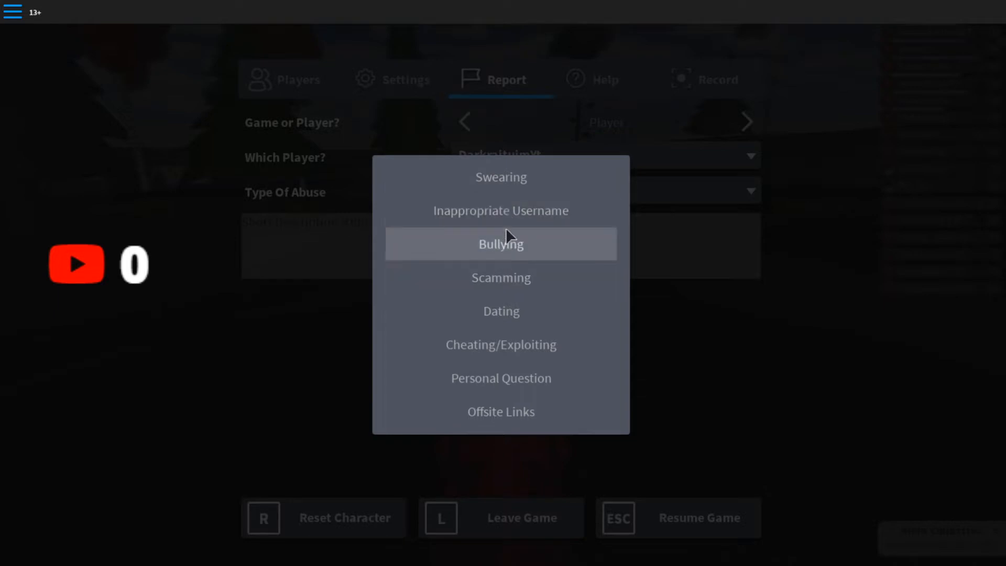
Step: Submit an Inappropriate Username report: 'Copying my username. Making me look bad', then dismiss the confirmation
left_click(501, 211)
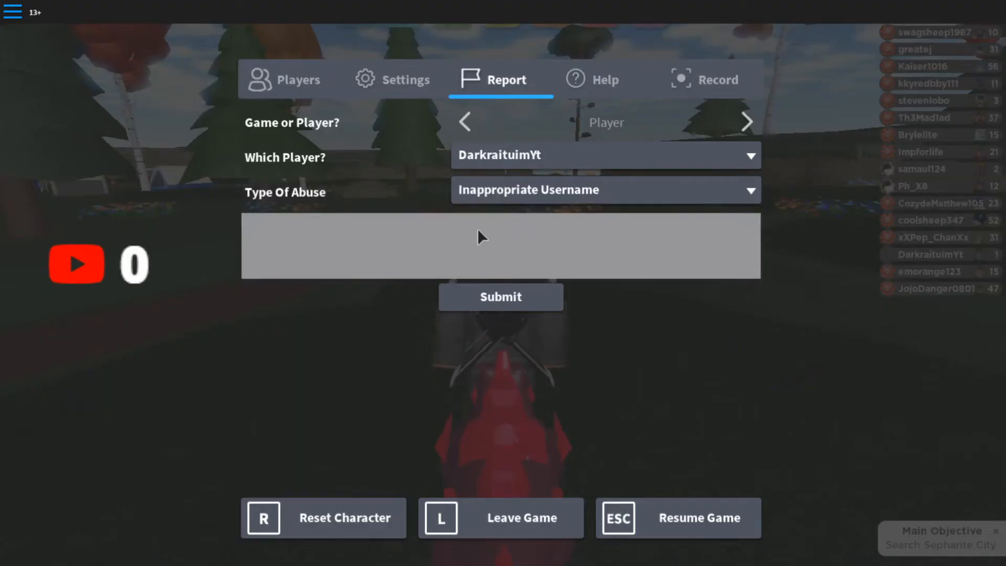
type("Copying my us")
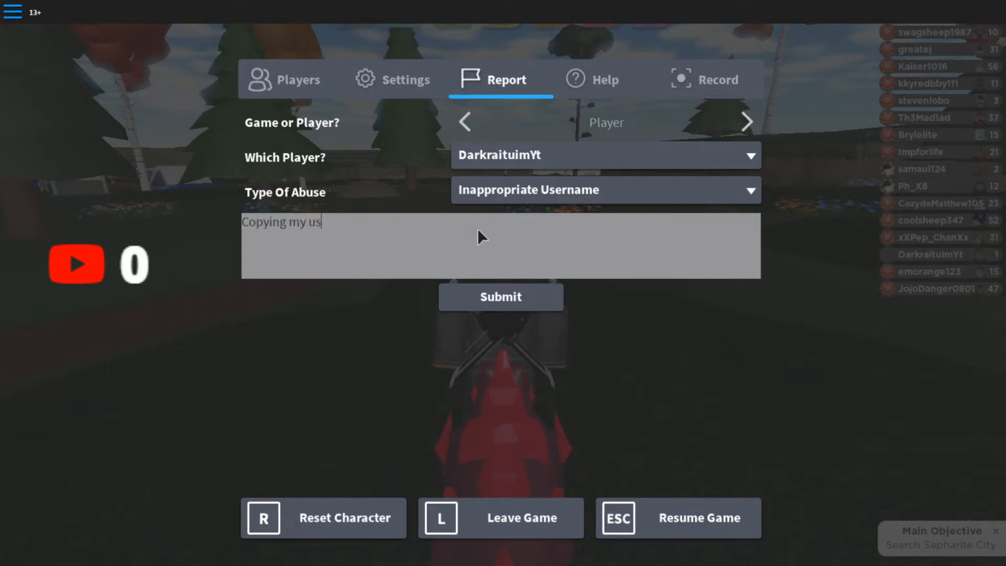
type("ername. <a")
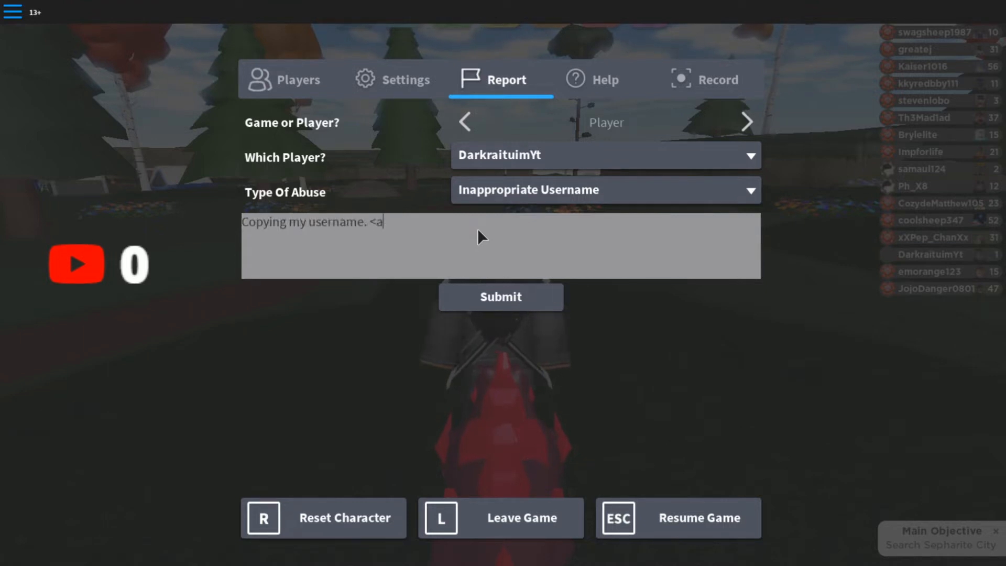
type("Making me look bad.")
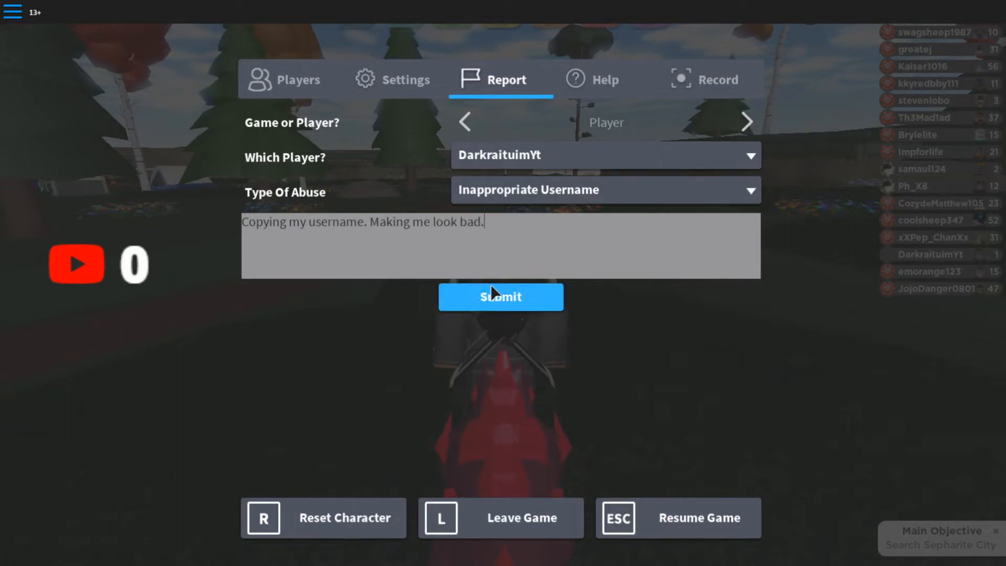
left_click(501, 296)
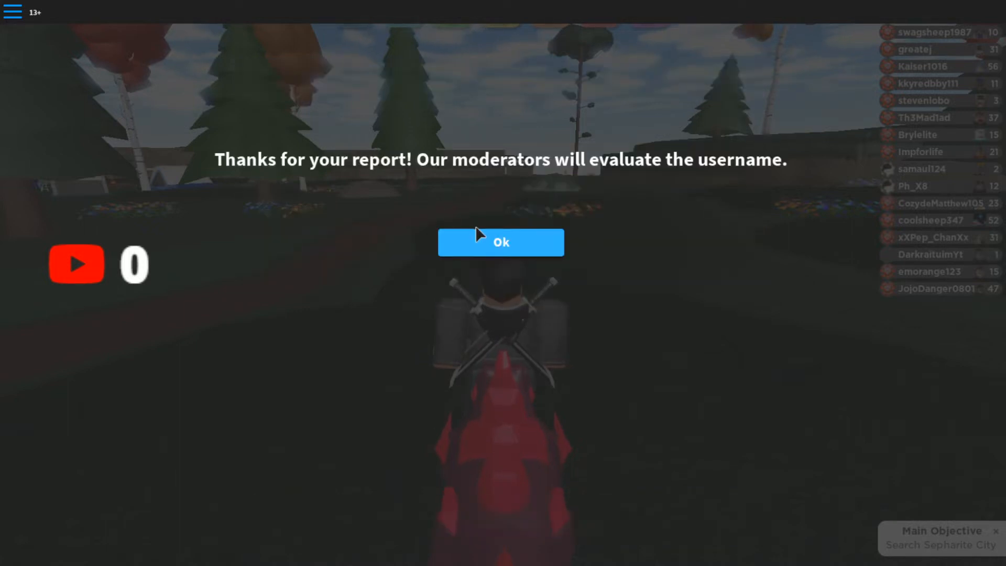
left_click(501, 242)
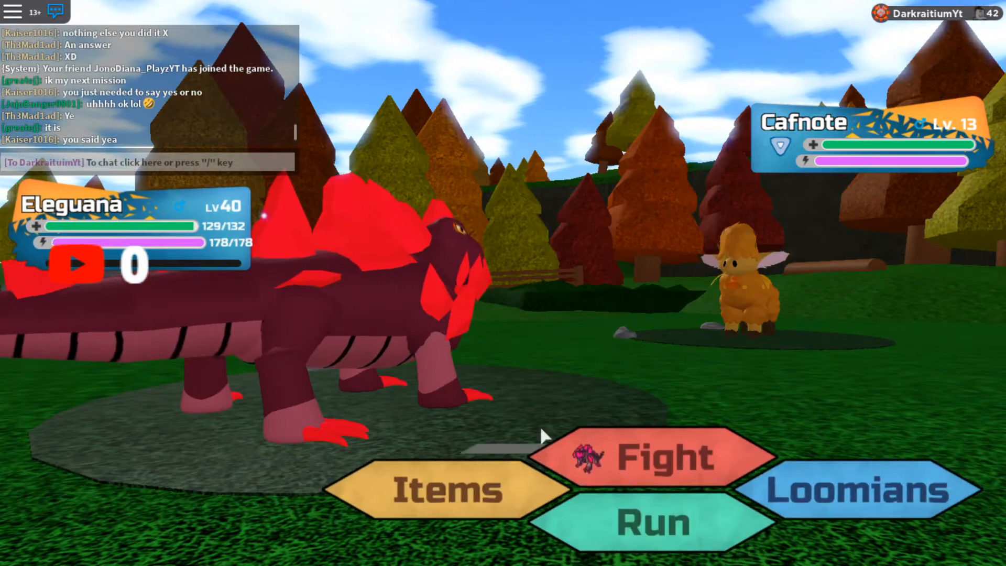
Step: Tell chat 'there is a' second Dark account posing as you, then run from the Cafnote
left_click(648, 520)
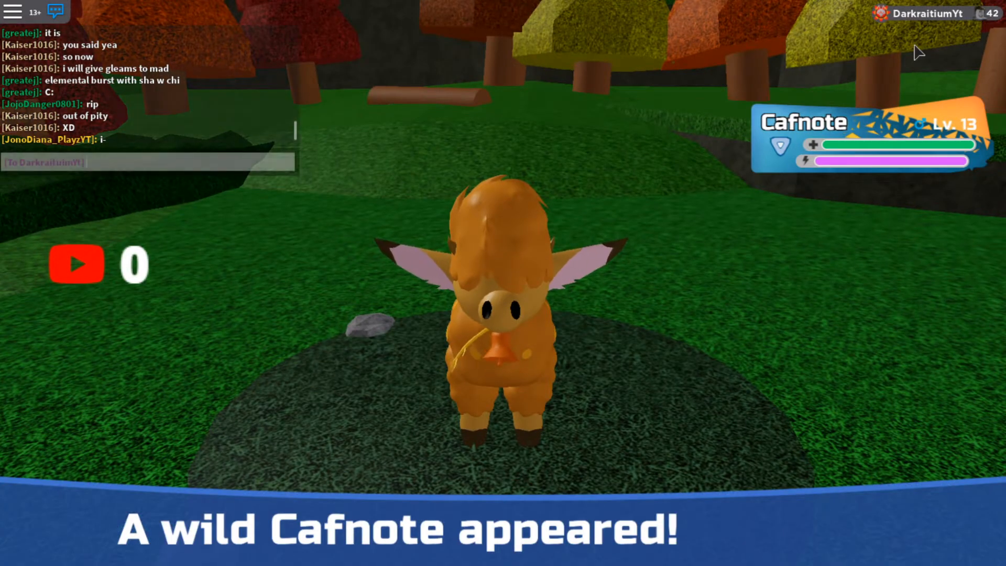
type("there is a")
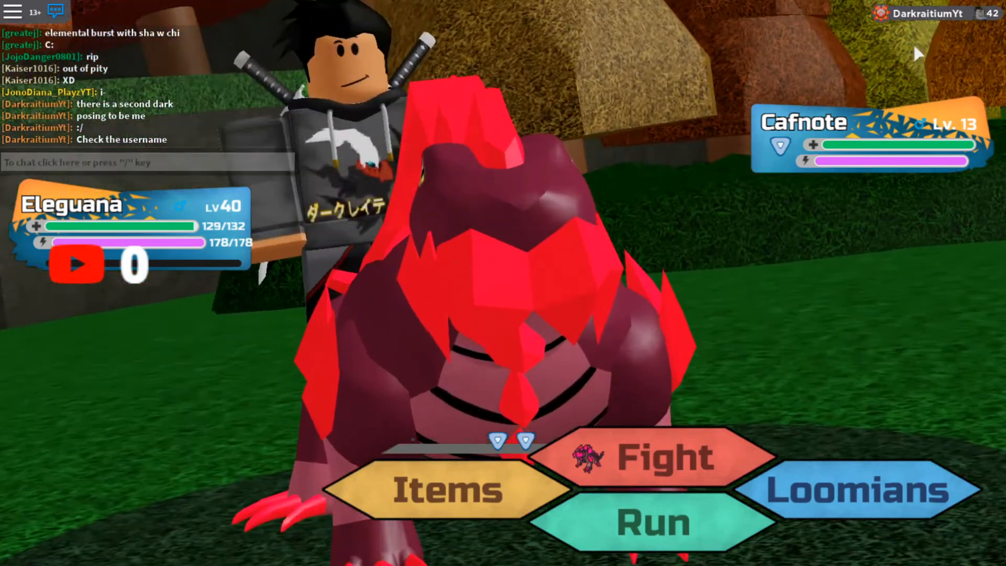
left_click(658, 524)
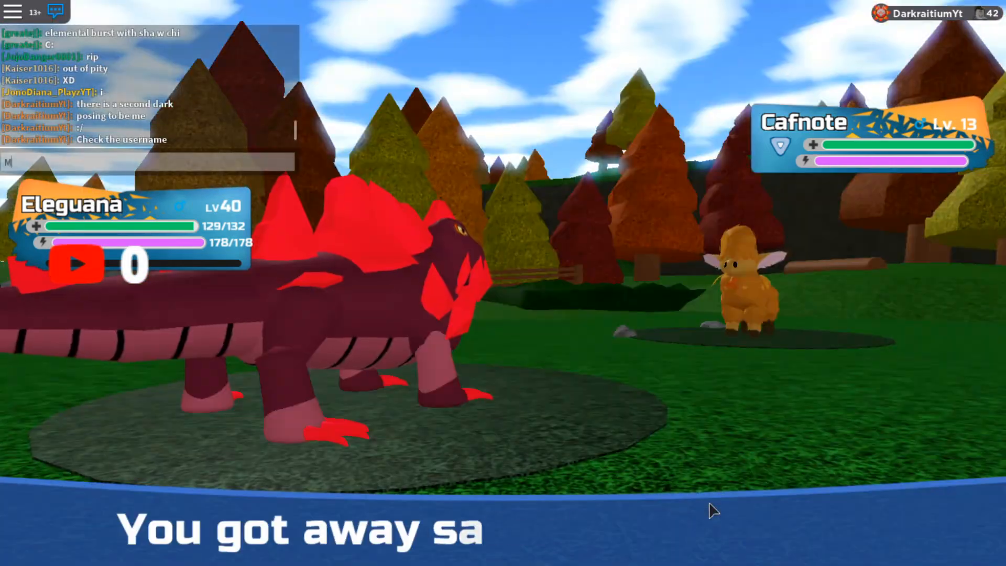
Step: Chat that the report was for an inappropriate username and bring up the Leave Game prompt
type("Mastery rank v")
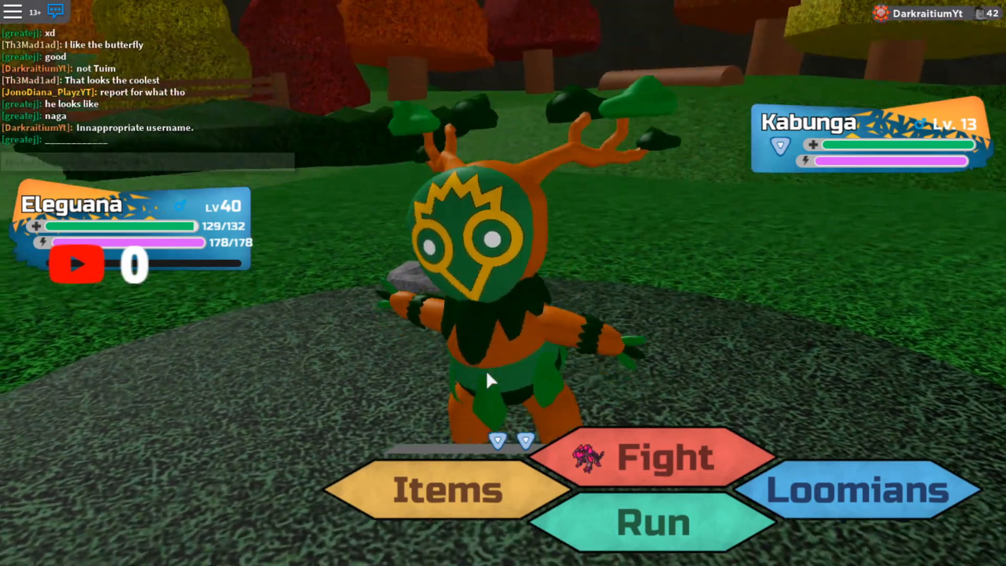
left_click(658, 522)
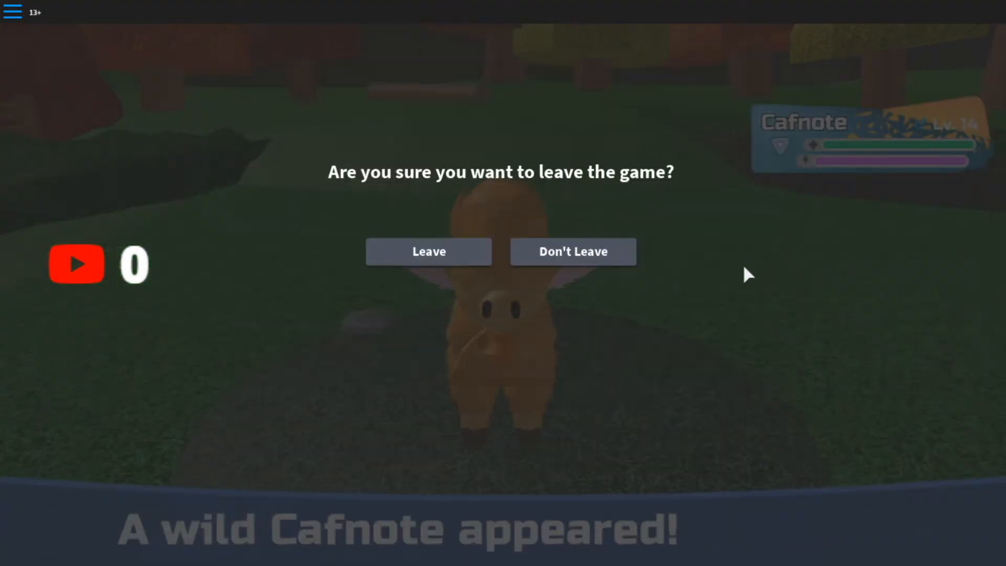
Step: Leave the game and unfriend the impostor on its profile page, leaving it with zero friends
left_click(429, 252)
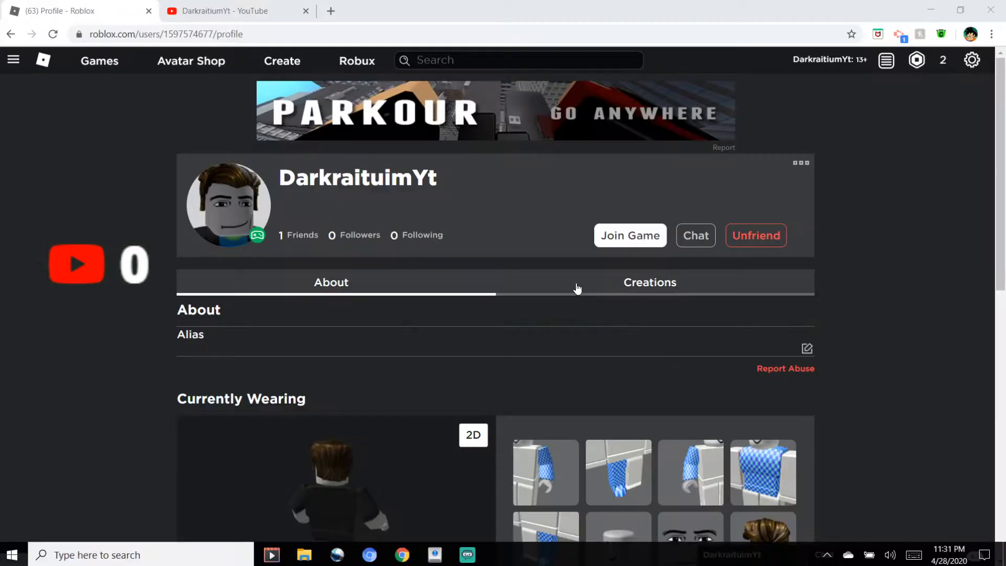
scroll("down", 3)
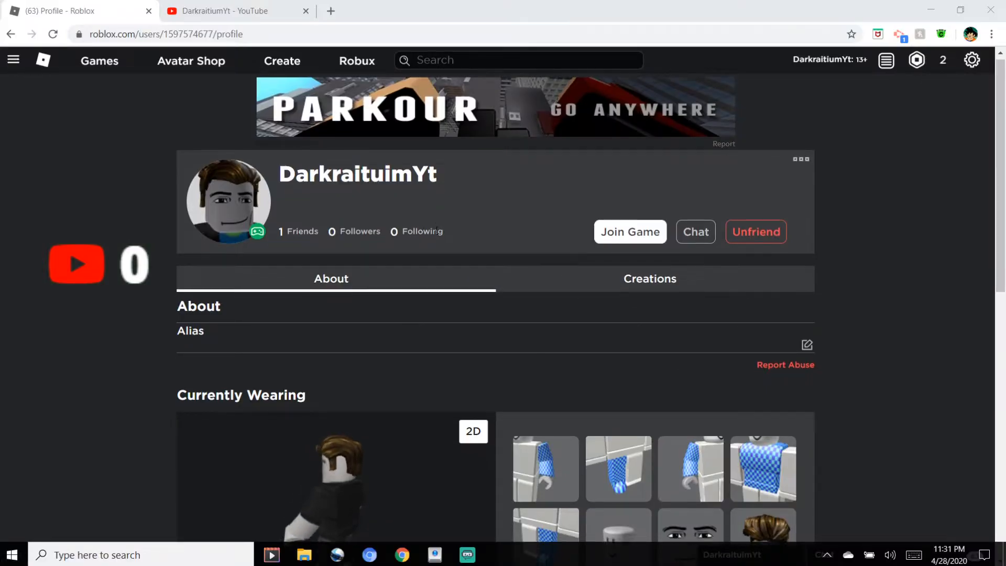
scroll("down", 3)
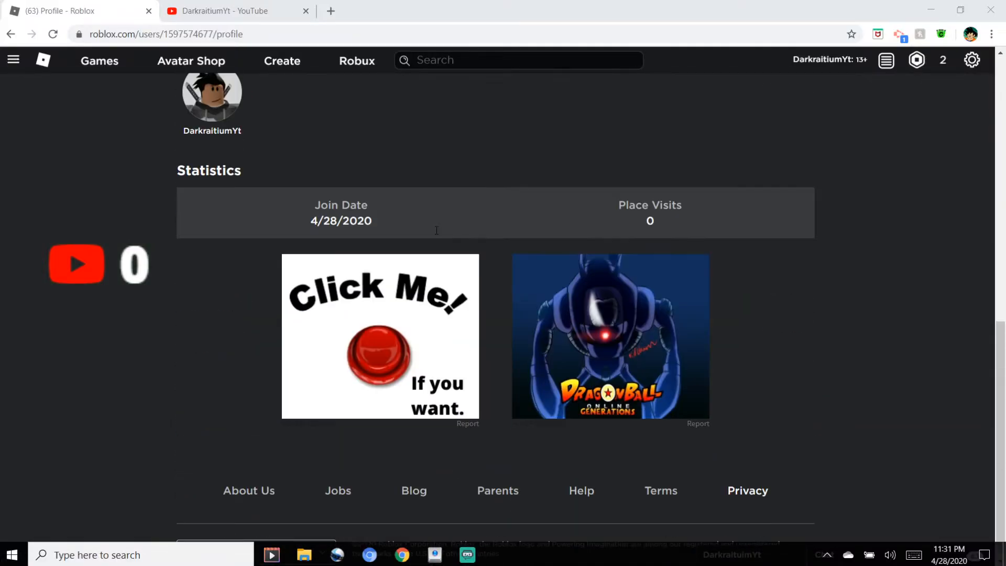
scroll("up", 3)
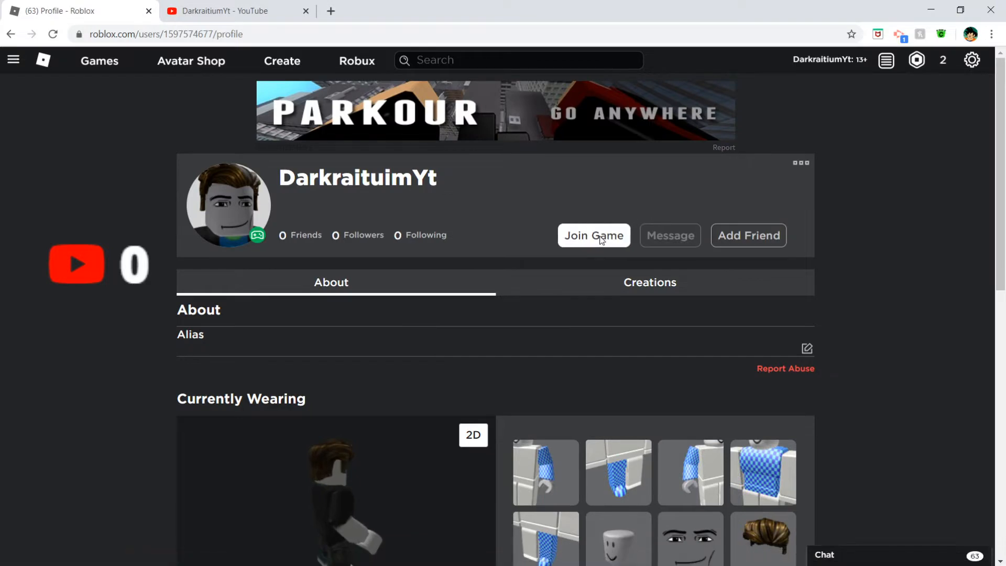
left_click(157, 34)
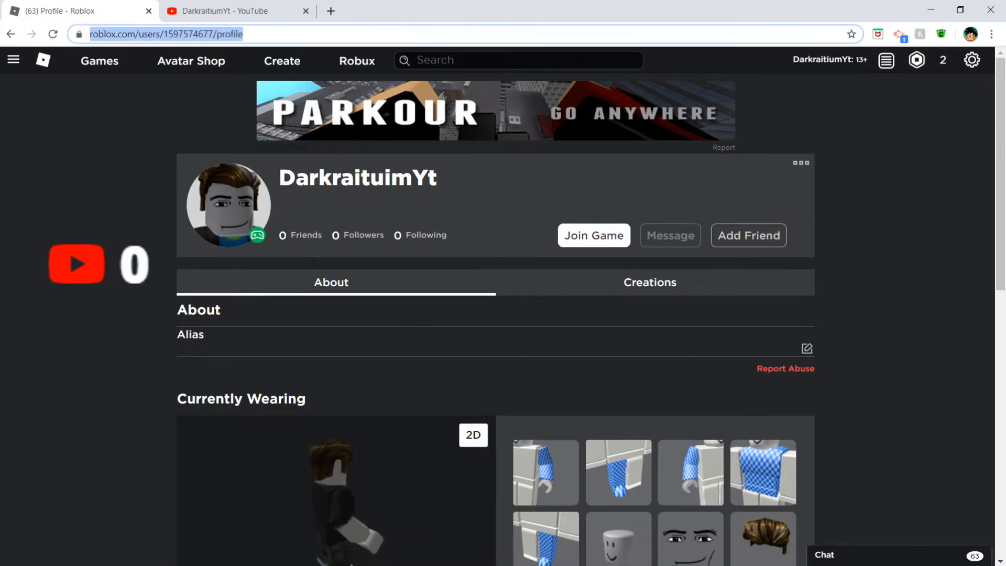
scroll("down", 3)
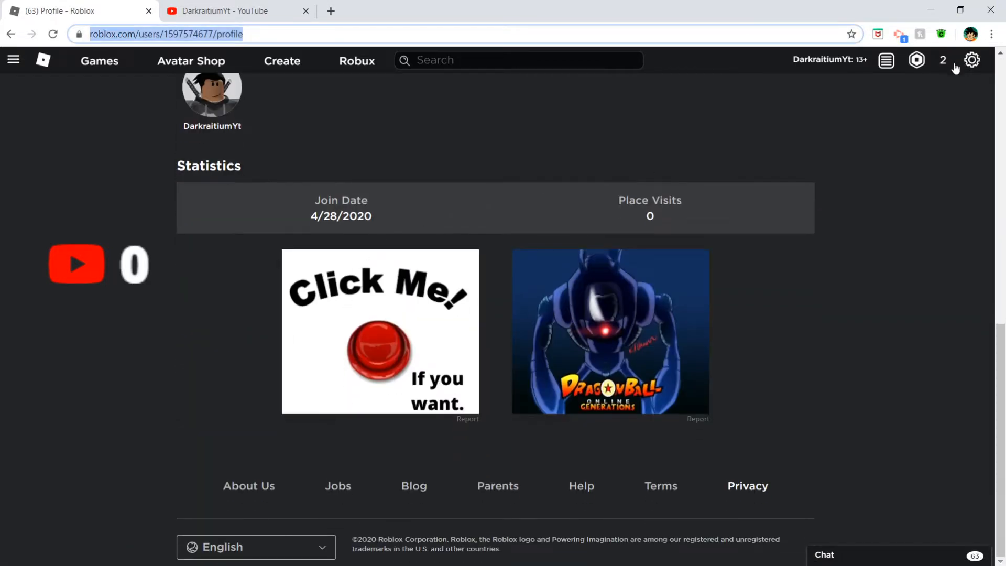
Step: Log out and sign back in as the saved account TheFazmaticYt, landing on its home page
left_click(973, 60)
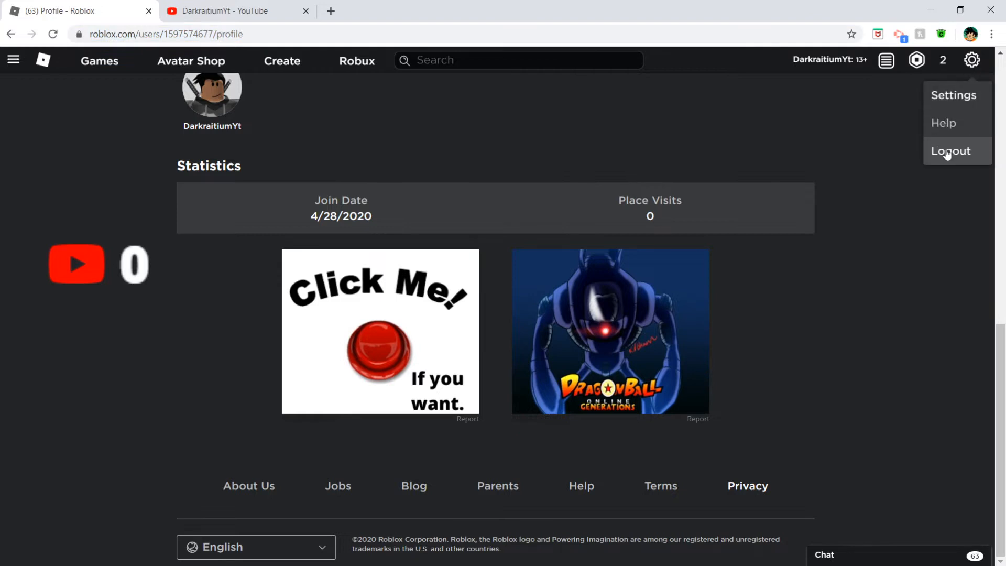
left_click(949, 151)
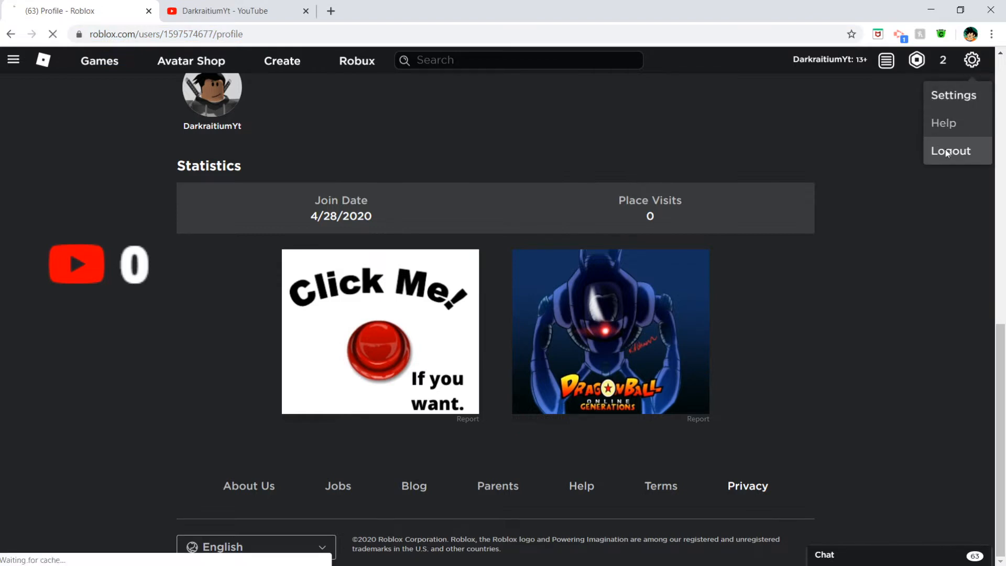
left_click(950, 150)
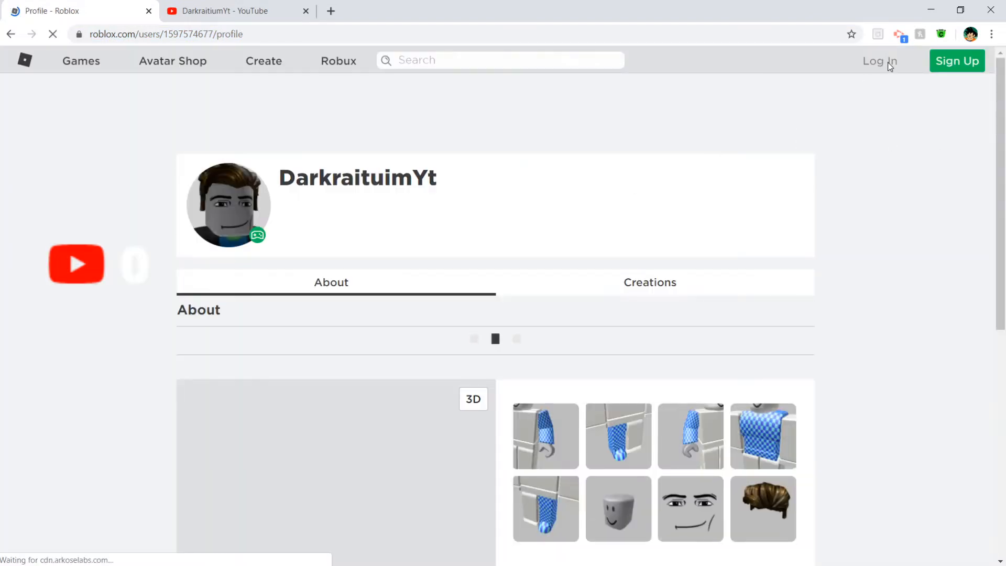
left_click(880, 60)
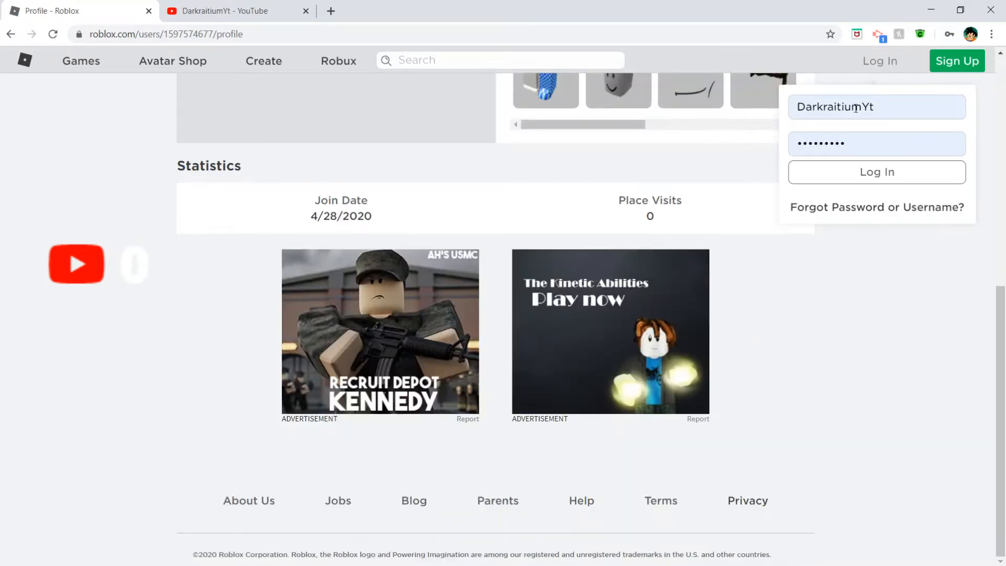
left_click(876, 107)
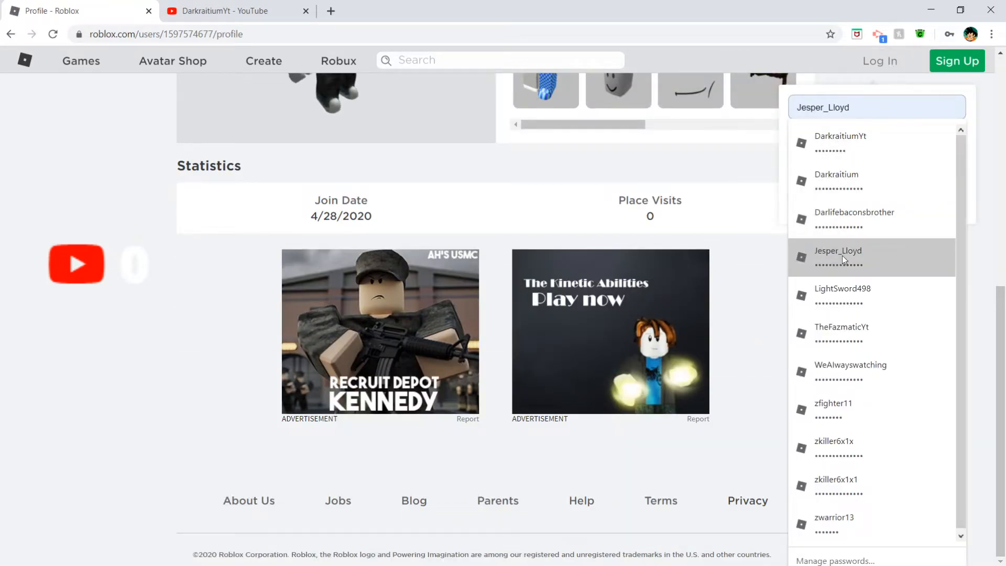
left_click(842, 333)
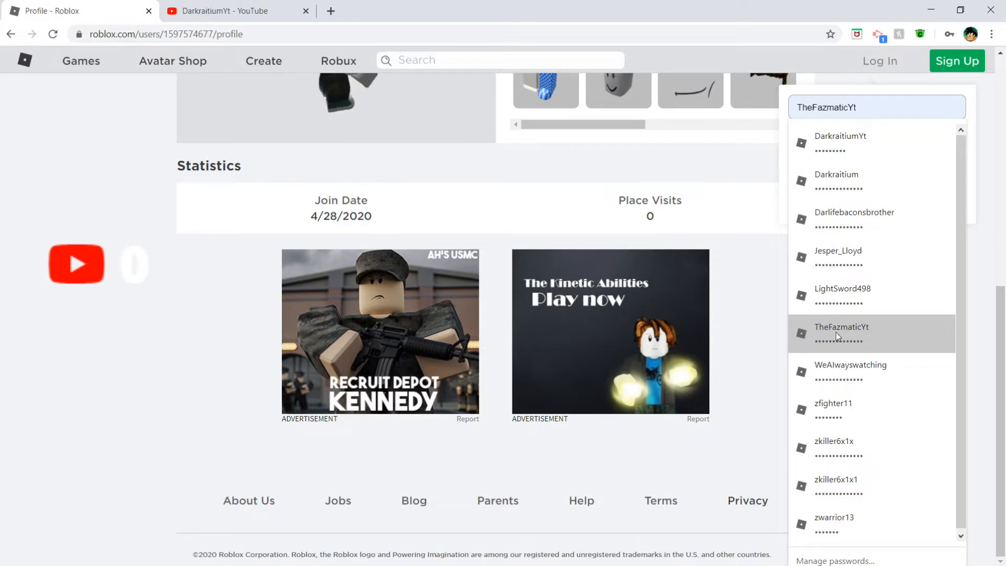
left_click(842, 333)
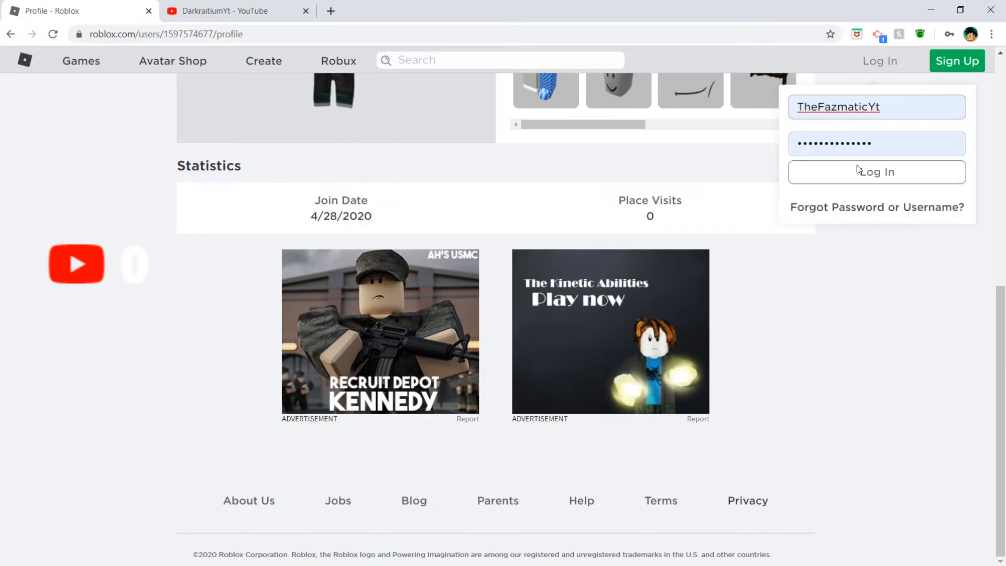
left_click(878, 172)
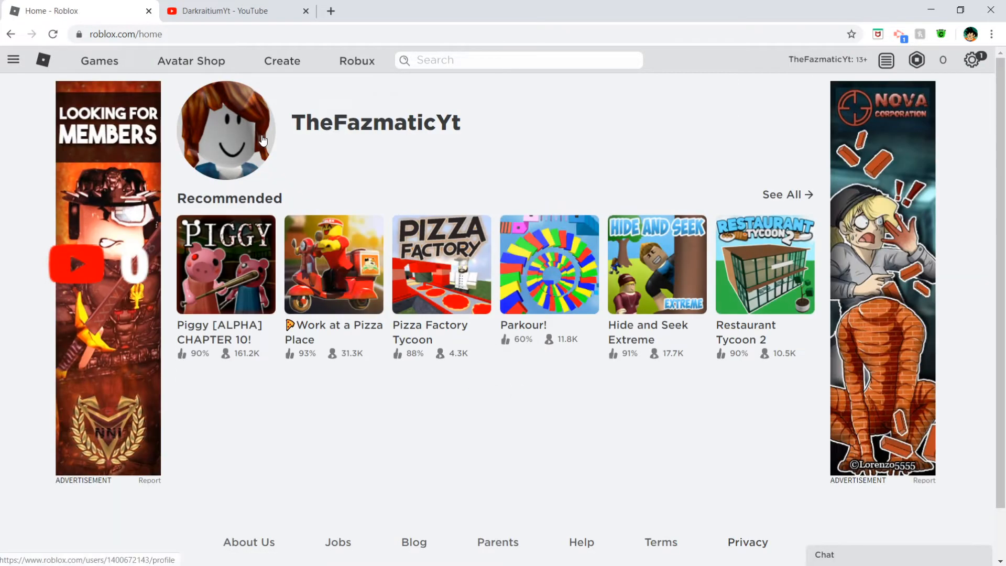
Step: Go to TheFazmaticYt's own profile page from the site navigation panel
left_click(14, 61)
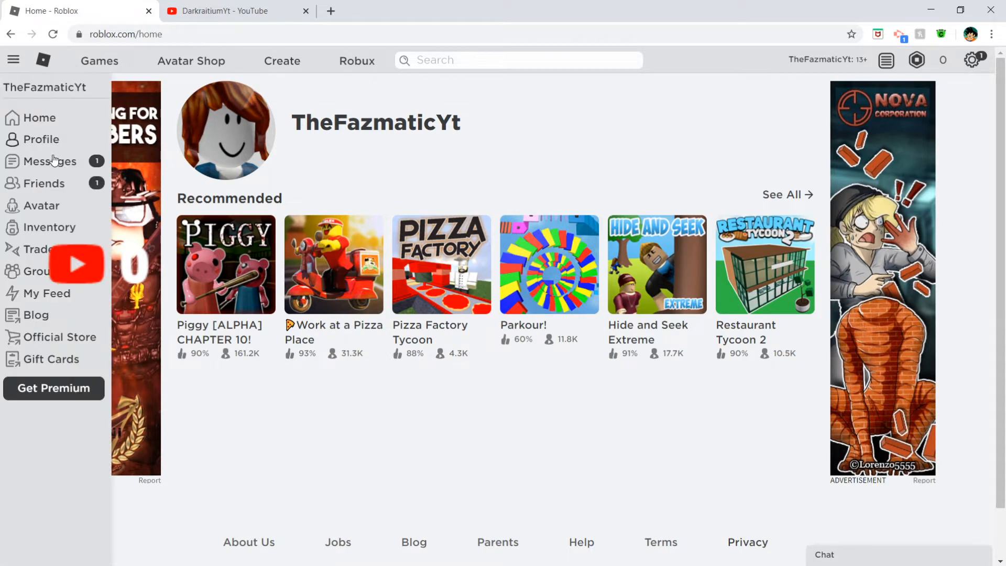
left_click(40, 140)
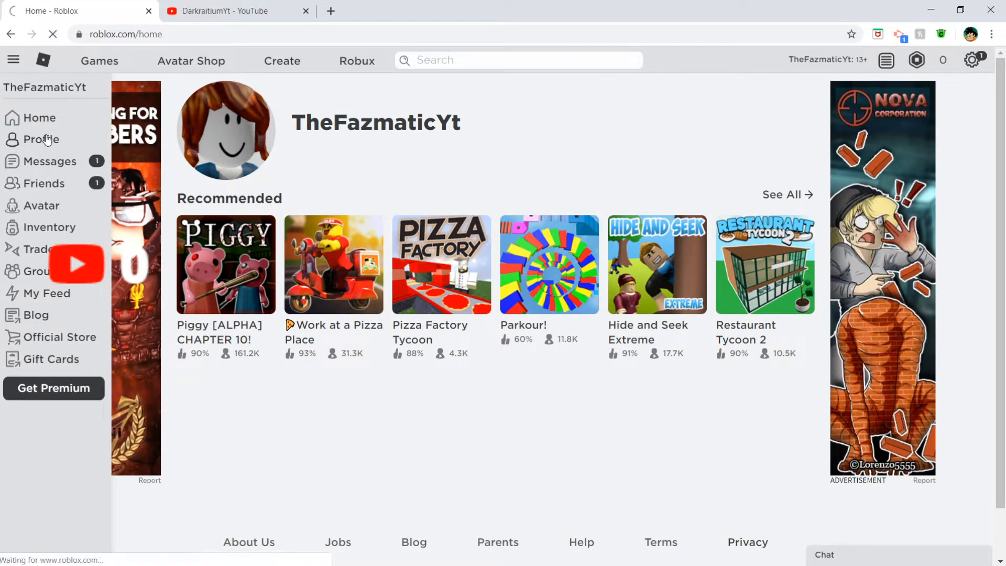
left_click(39, 138)
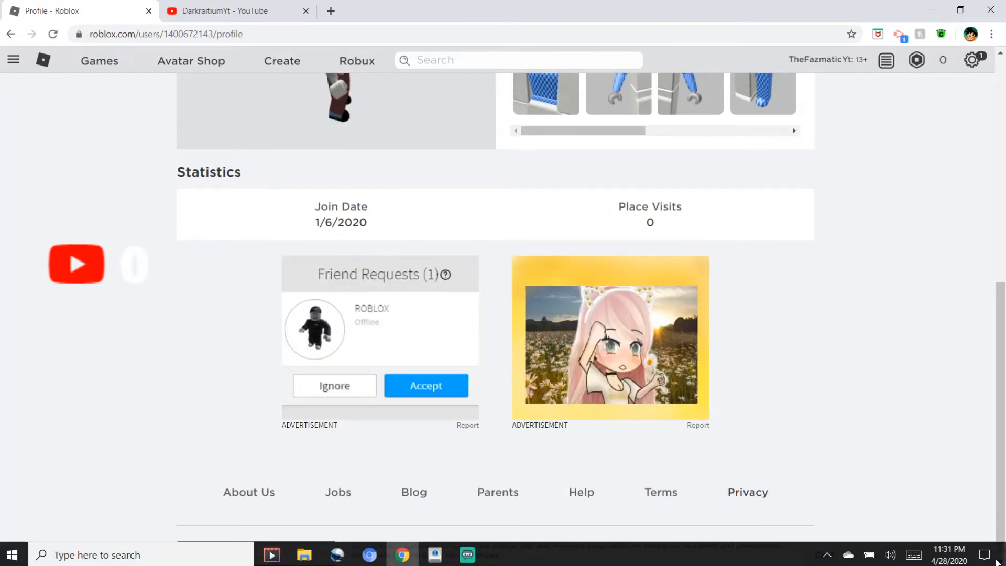
scroll("up", 3)
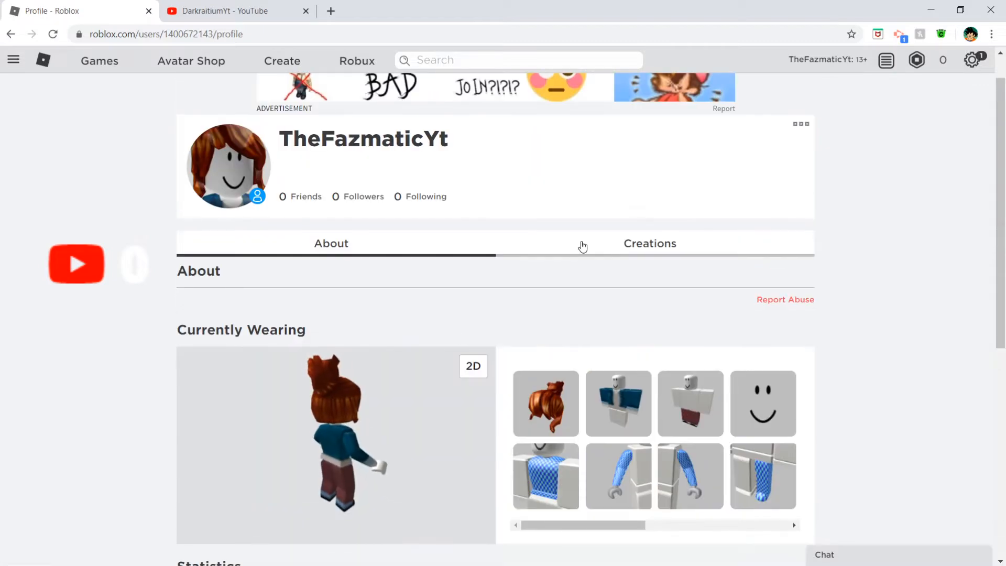
scroll("down", 3)
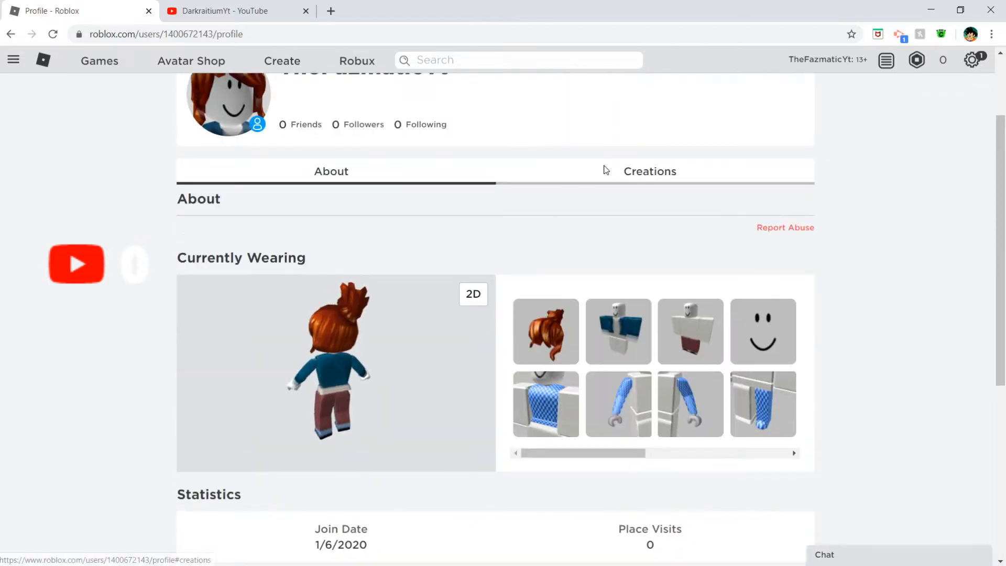
Step: Show the Creations tab with TheFazmaticYt's Place and bring up the profile options menu
left_click(650, 170)
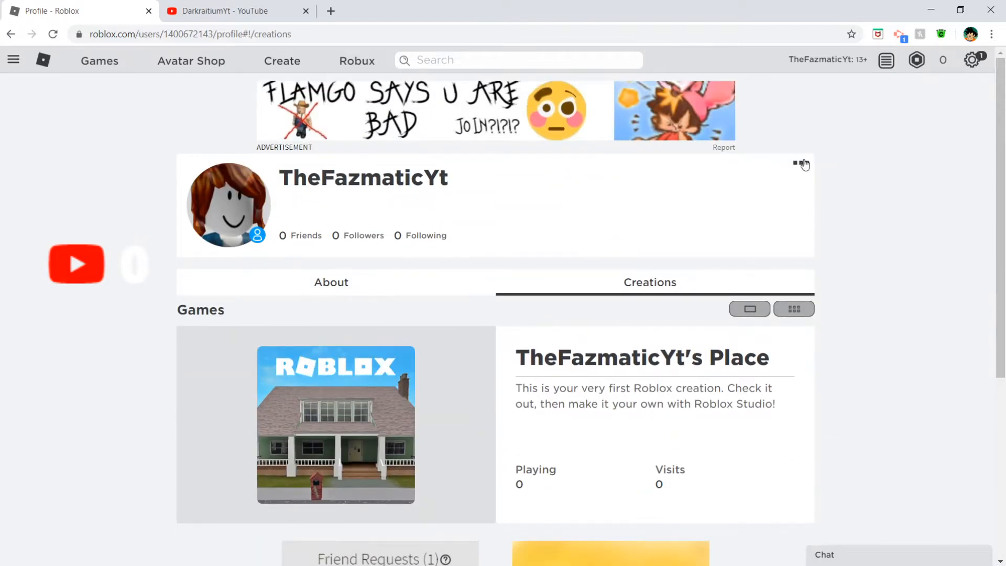
left_click(799, 163)
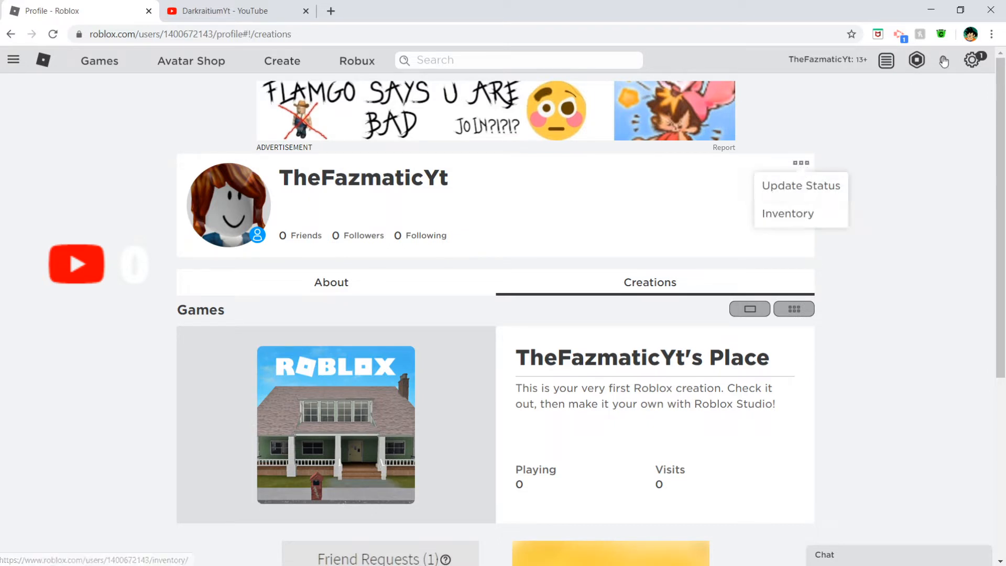
Step: Log out of the TheFazmaticYt account from the gear menu
left_click(971, 61)
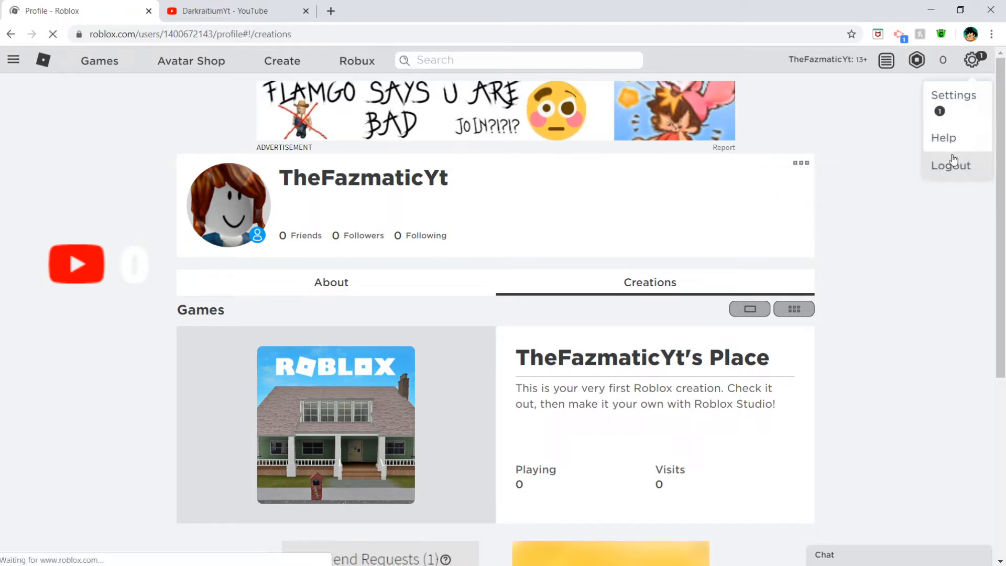
left_click(950, 166)
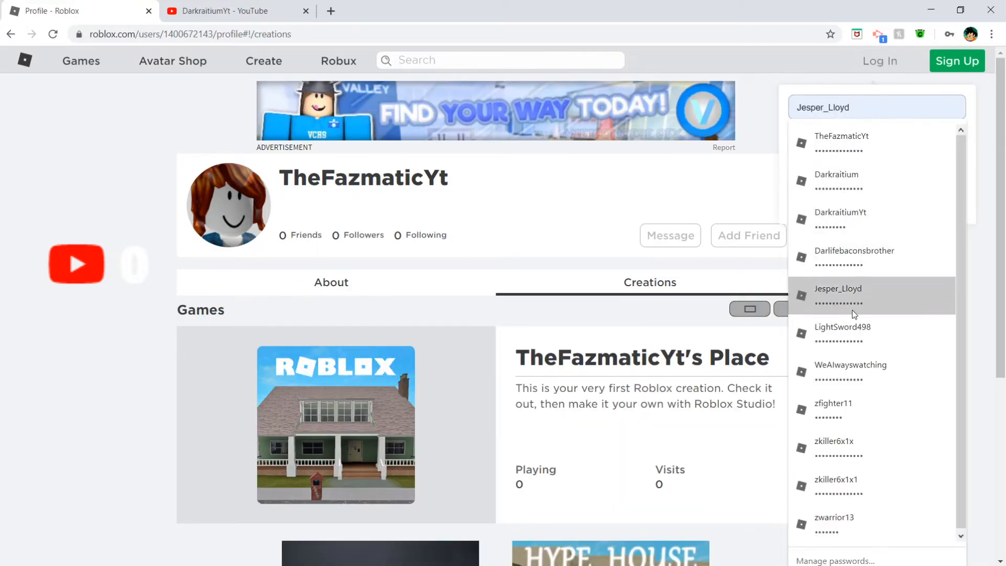
left_click(851, 372)
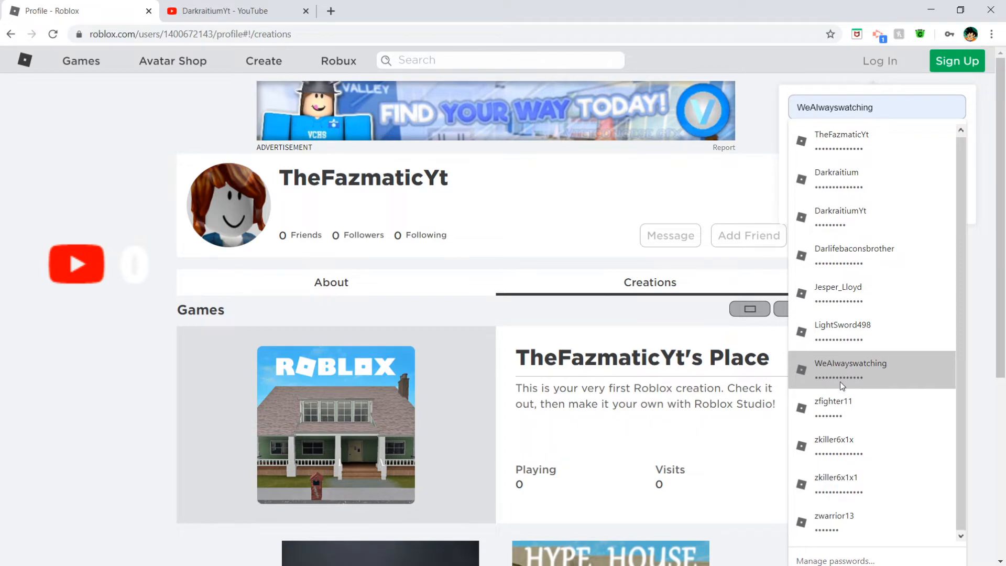
mouse_move(847, 352)
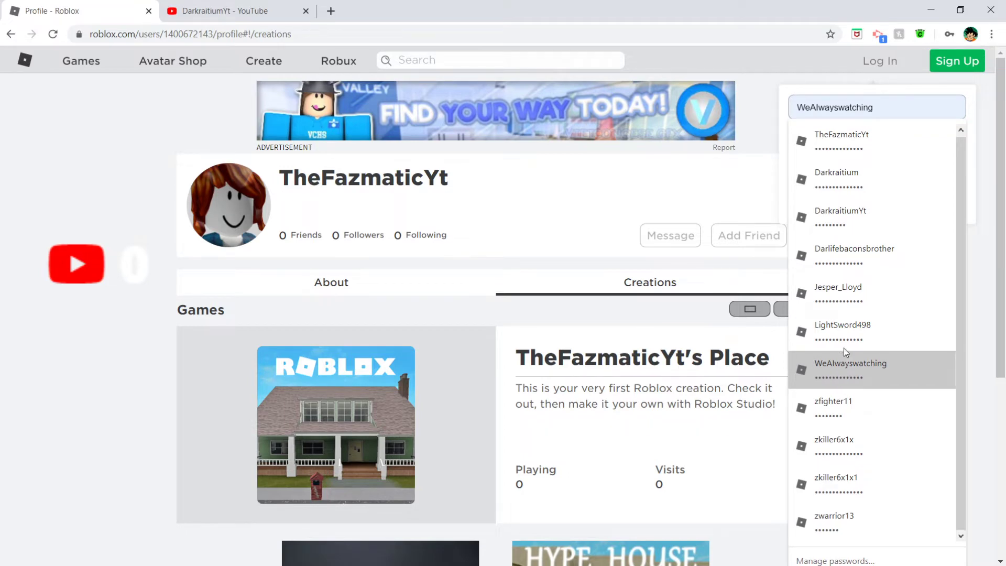
Step: Sign back in using Chrome's saved Darkraitium login
left_click(841, 211)
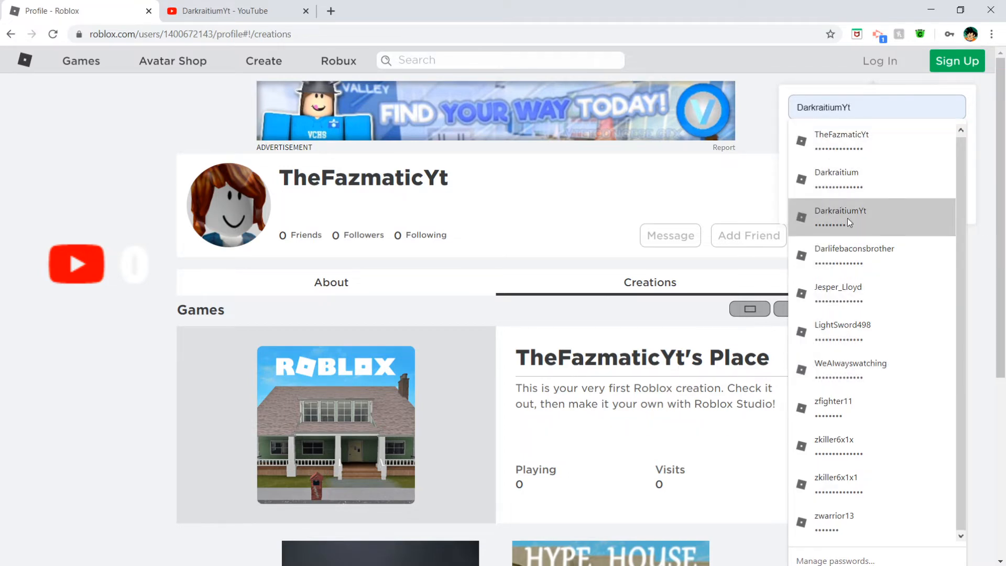
left_click(836, 176)
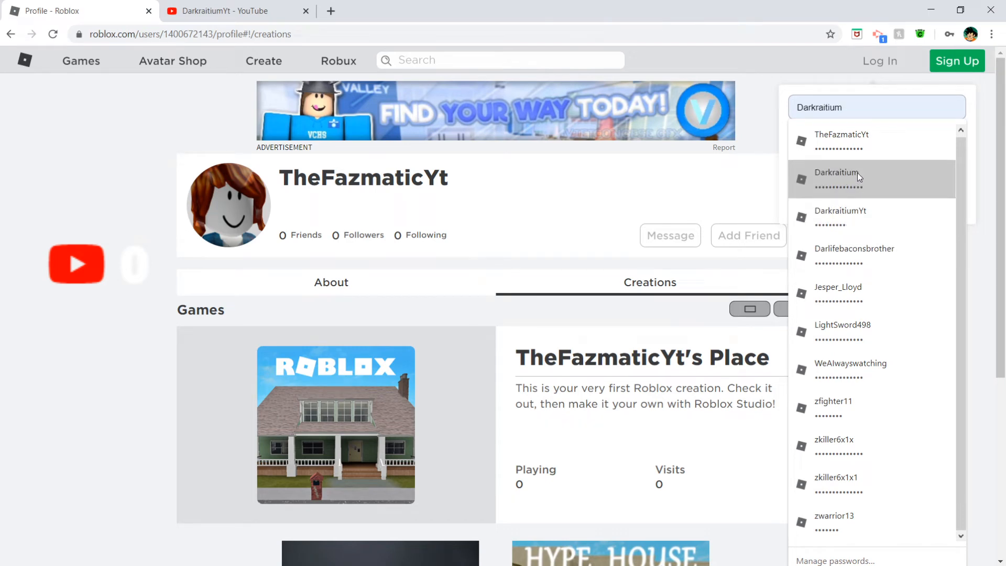
left_click(857, 178)
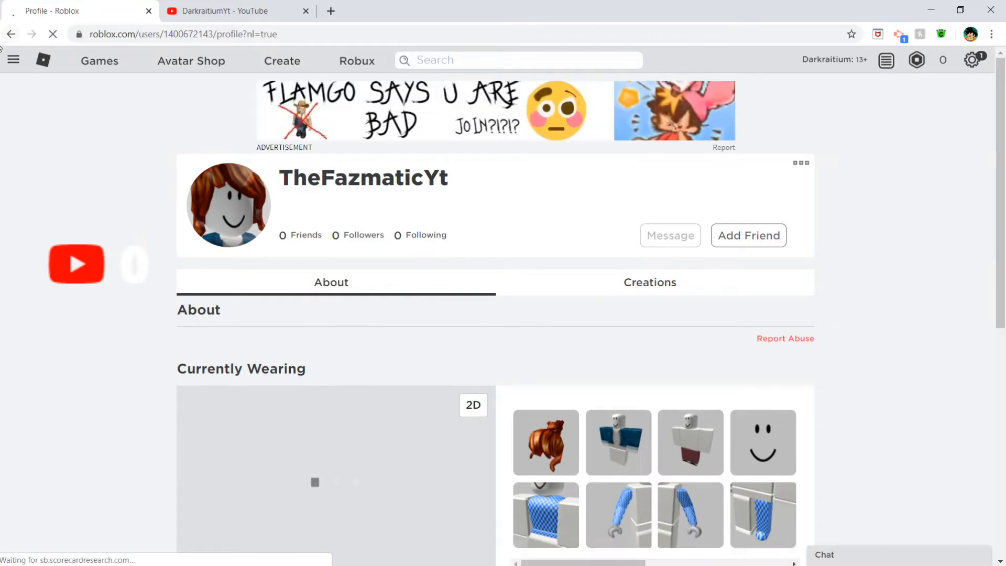
Step: Visit Darkraitium's home page, then view the Badges category of its inventory
left_click(14, 61)
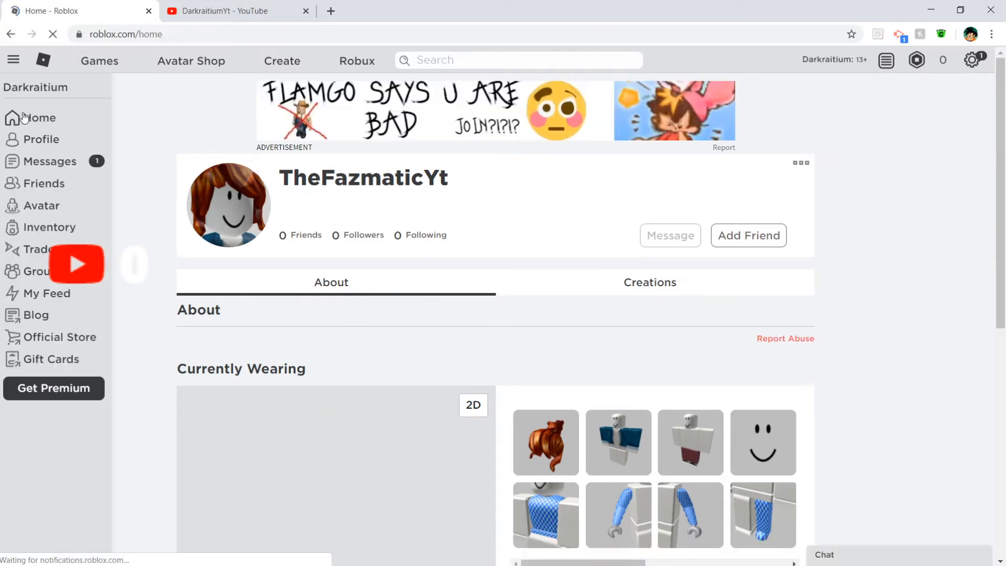
left_click(40, 117)
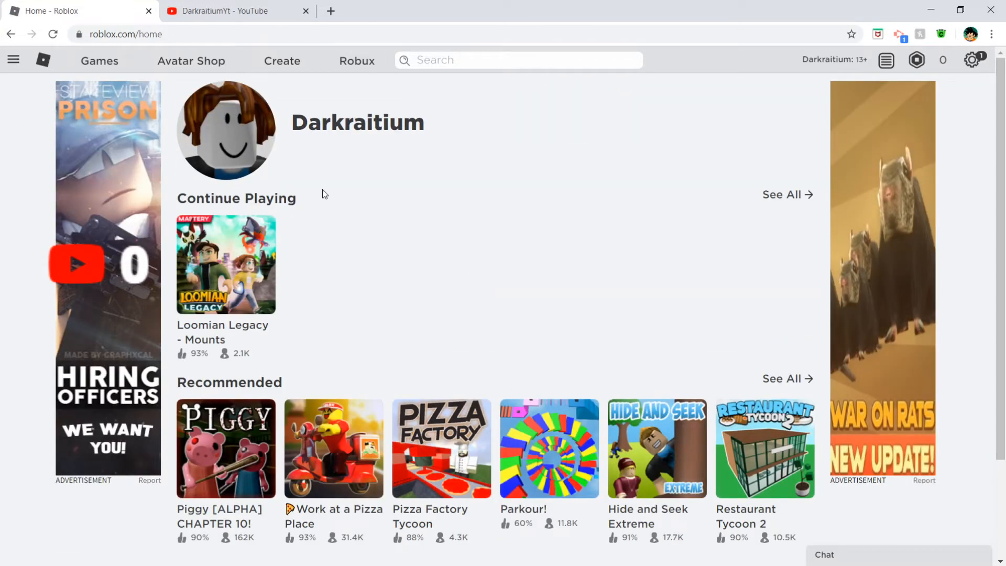
mouse_move(223, 241)
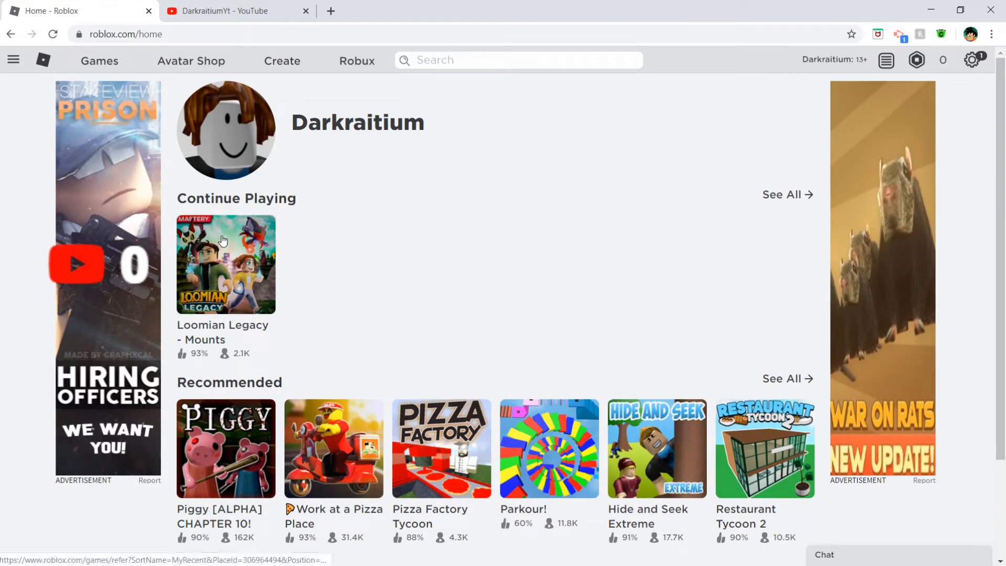
mouse_move(243, 260)
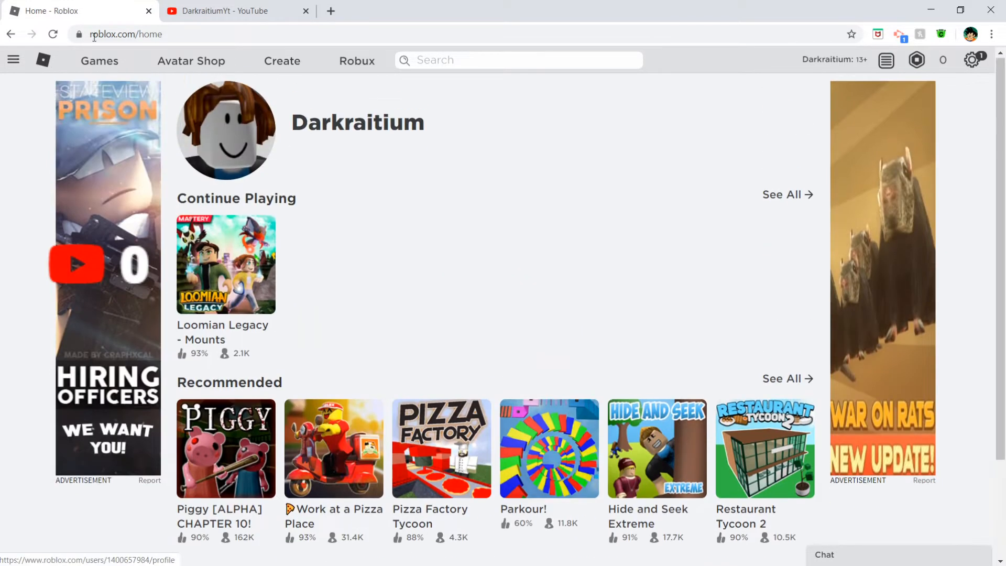
left_click(15, 61)
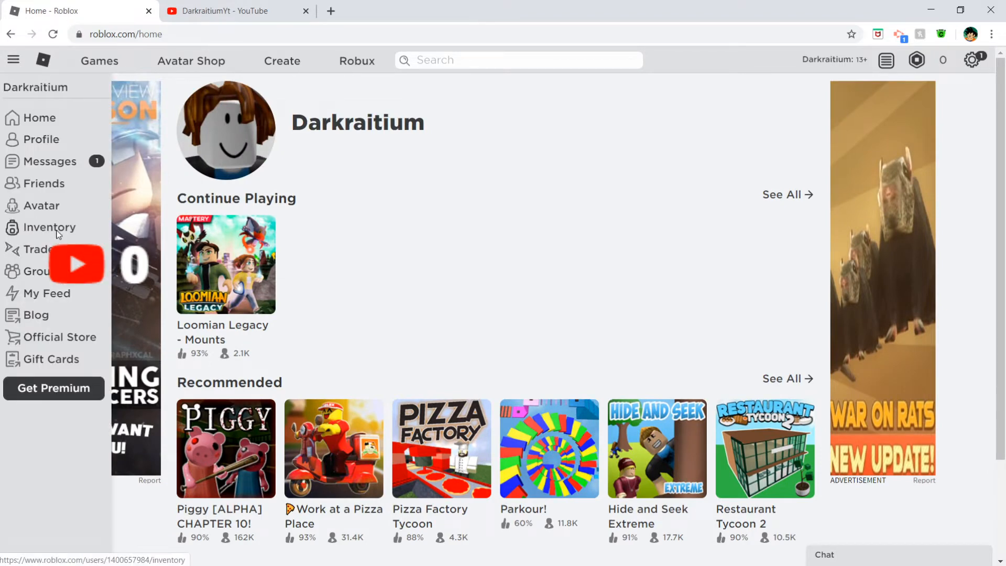
left_click(48, 226)
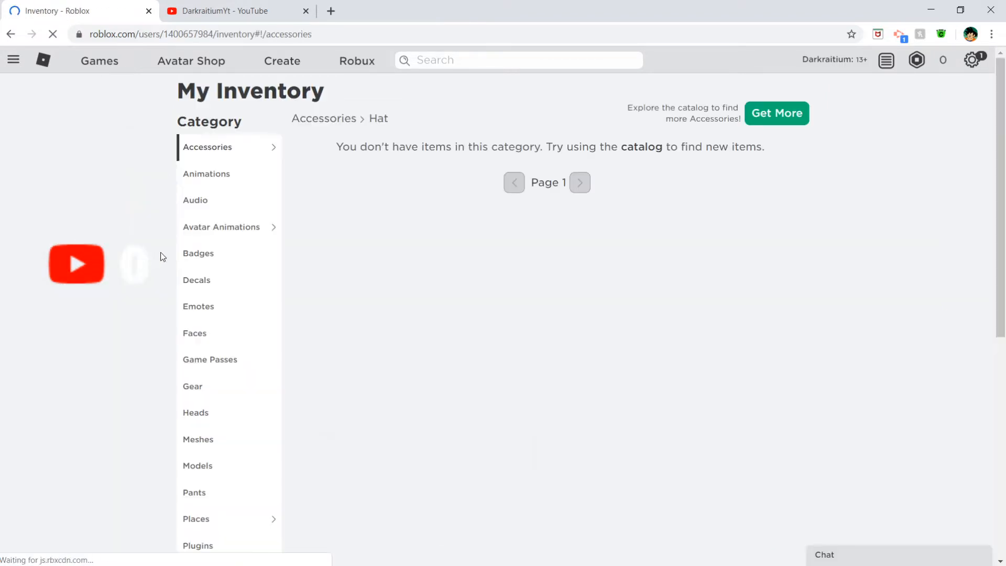
left_click(198, 253)
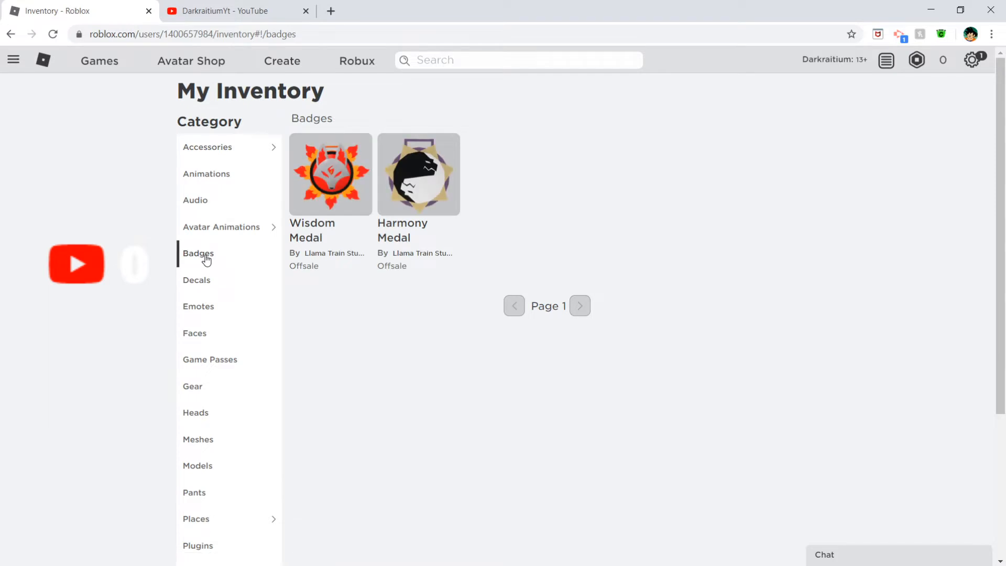
Step: Log out of the Darkraitium account from the gear menu
left_click(972, 60)
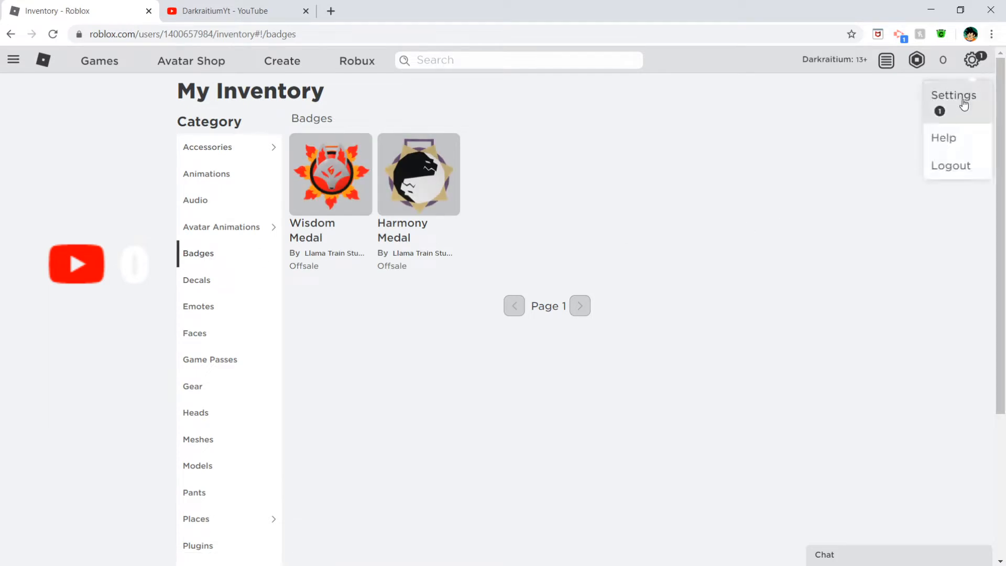
left_click(950, 165)
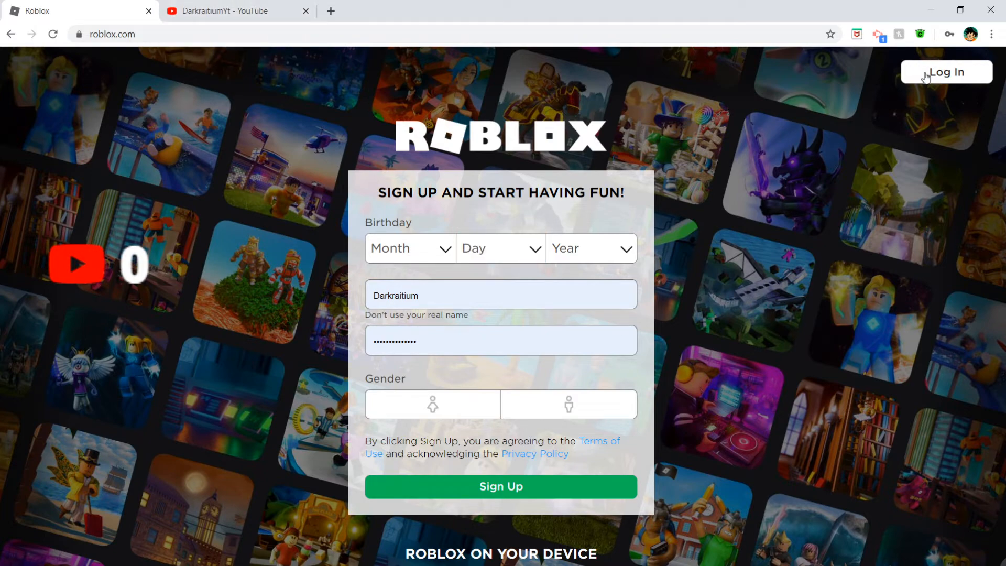
Step: Log in as DarkraitiumYt using Chrome's saved channel account autofill
left_click(234, 10)
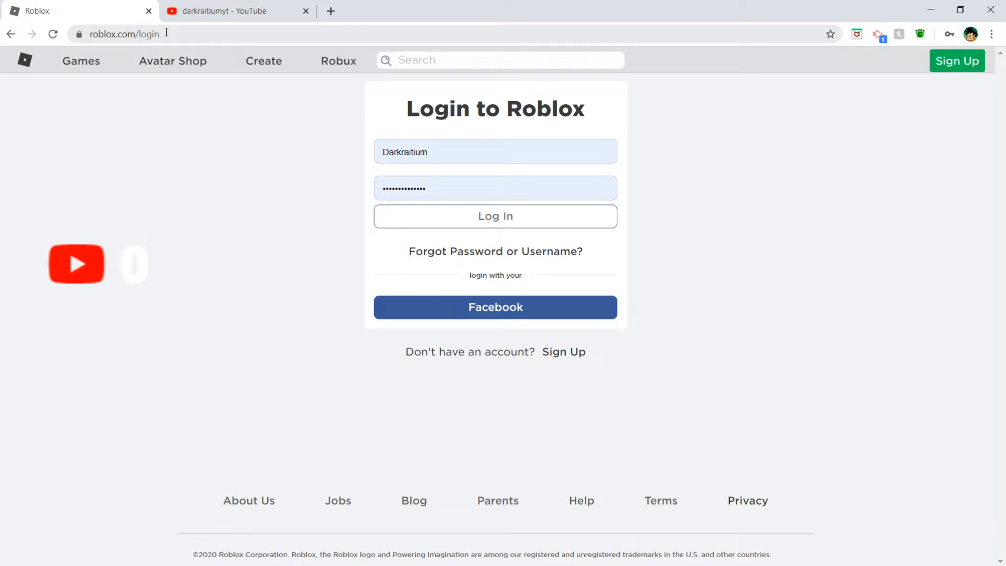
left_click(494, 151)
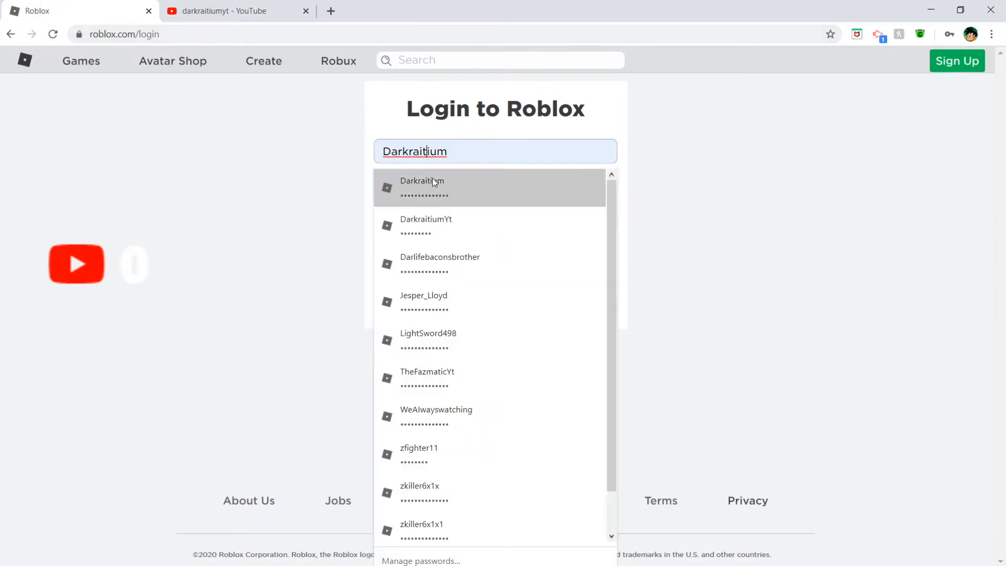
left_click(426, 226)
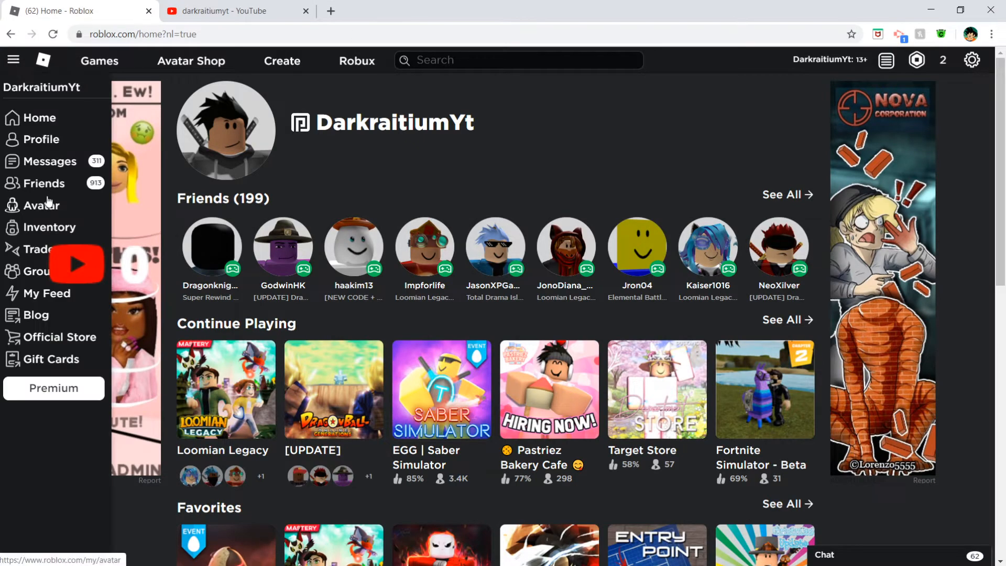
Step: View DarkraitiumYt's avatar in the Avatar Editor, then switch to the YouTube results tab
left_click(41, 205)
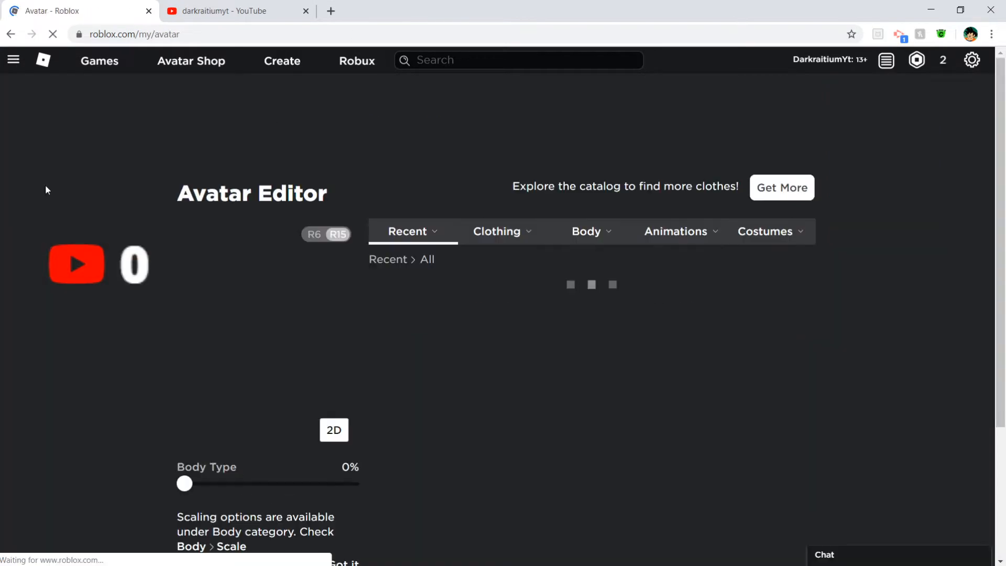
left_click(497, 231)
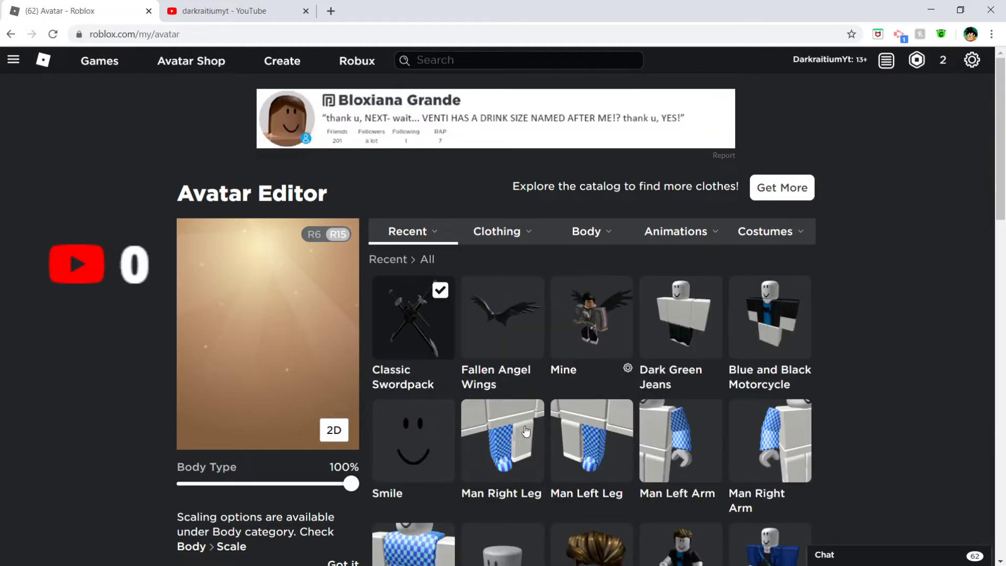
scroll("down", 3)
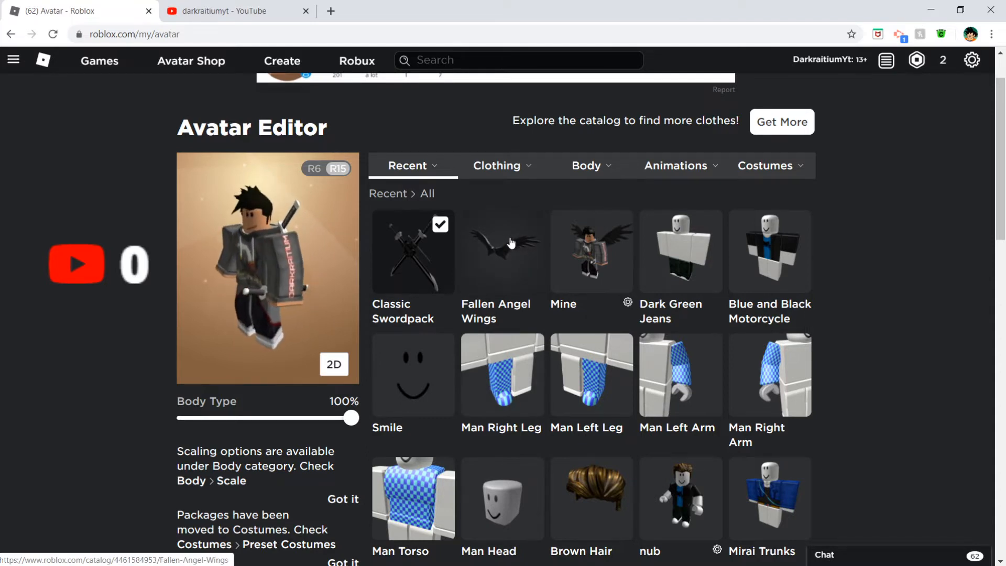
left_click(229, 10)
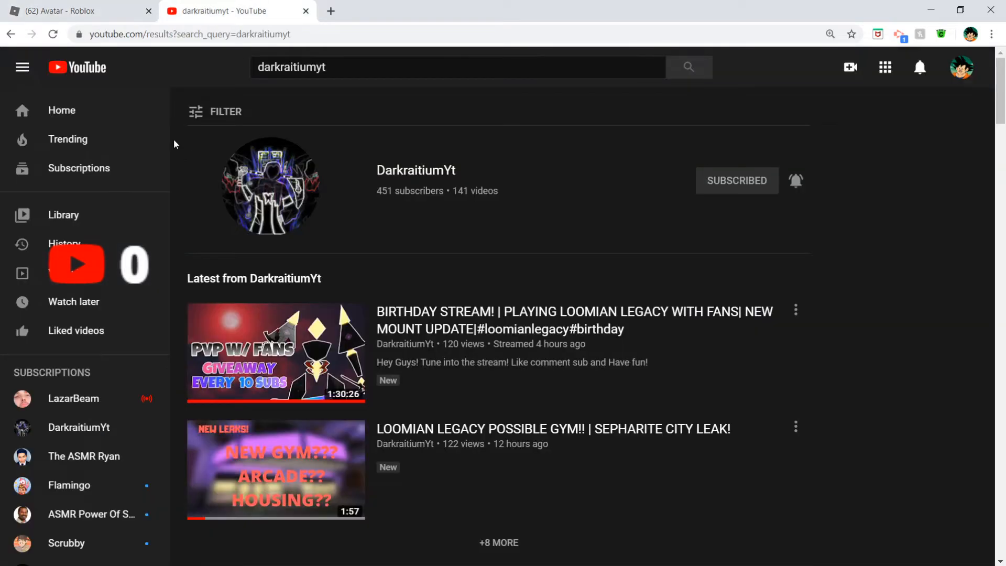
Step: Scroll through the DarkraitiumYt YouTube results, then close YouTube to return to Roblox
scroll("down", 3)
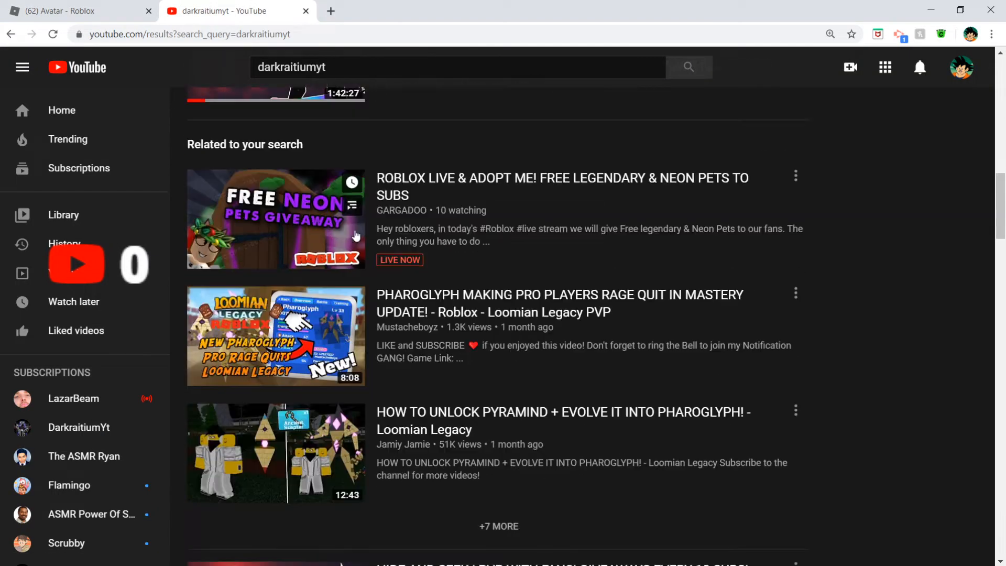
scroll("down", 3)
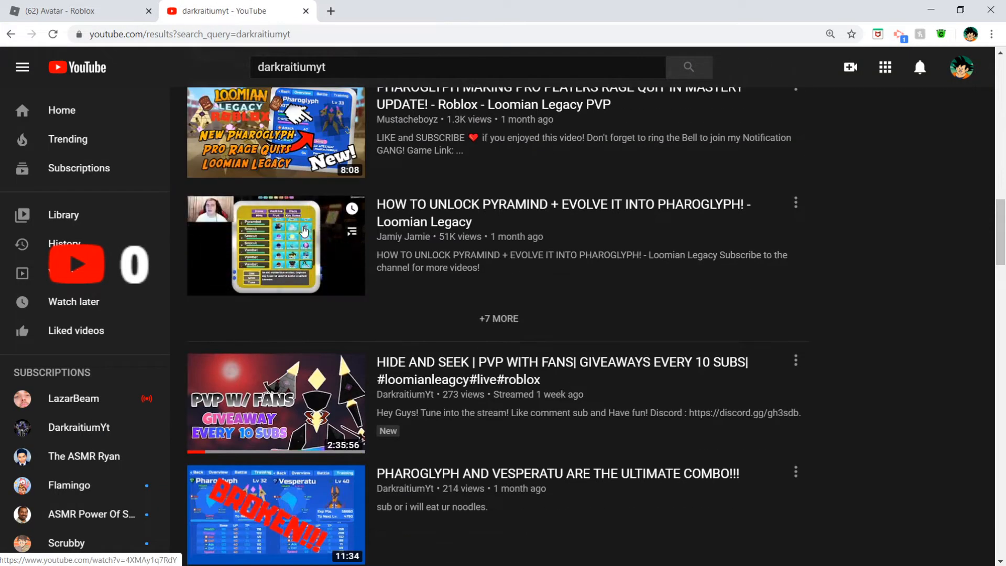
scroll("down", 3)
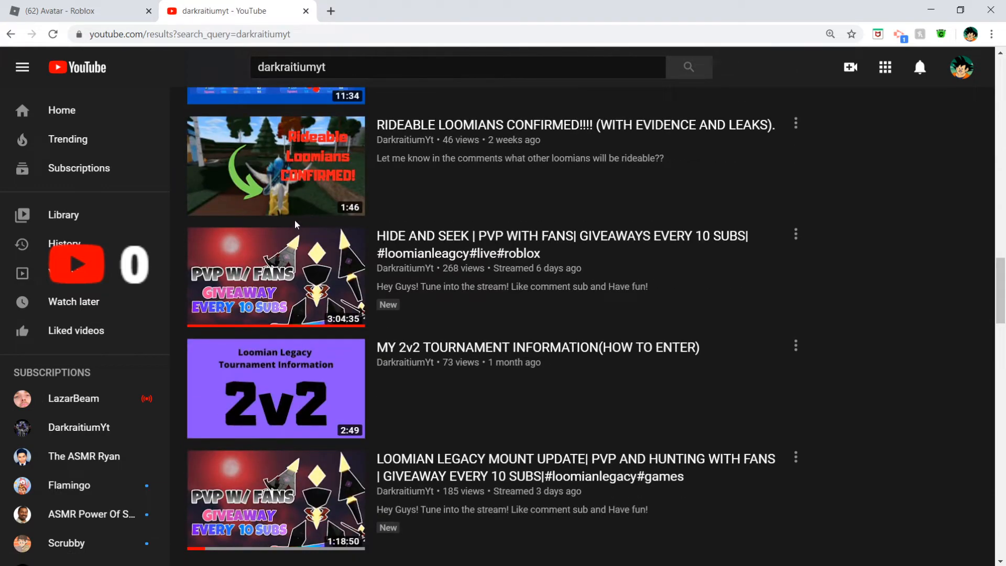
scroll("down", 3)
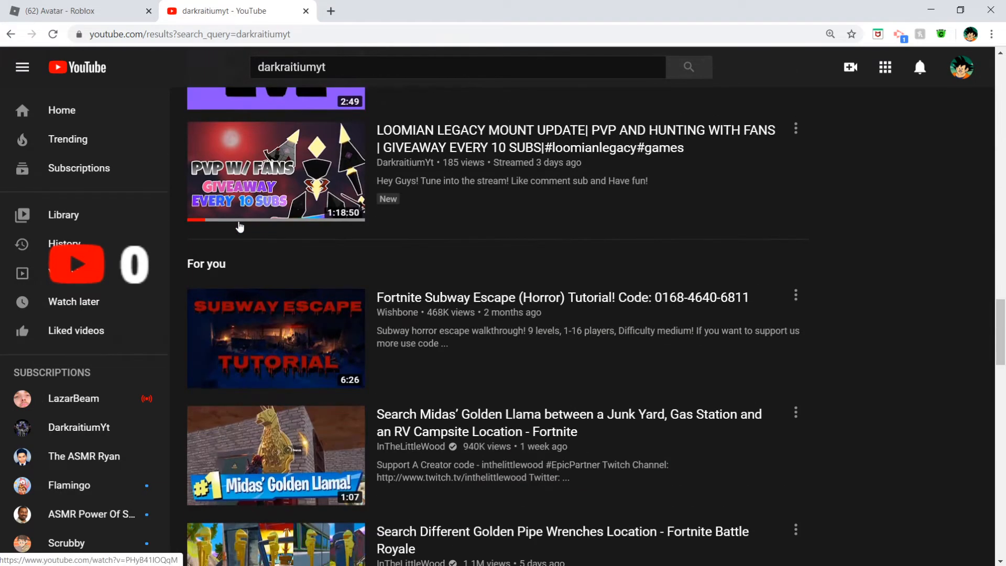
left_click(63, 10)
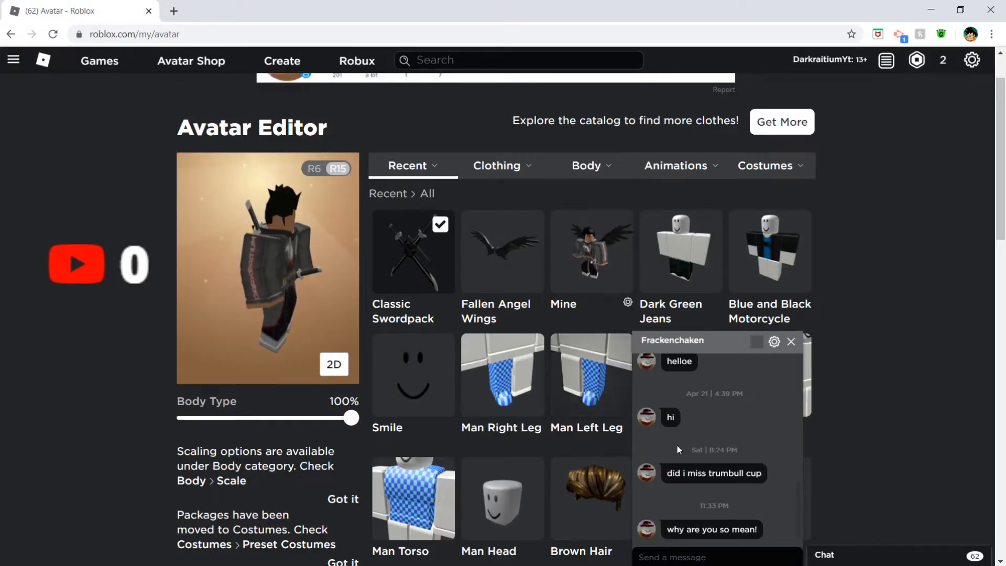
type("that")
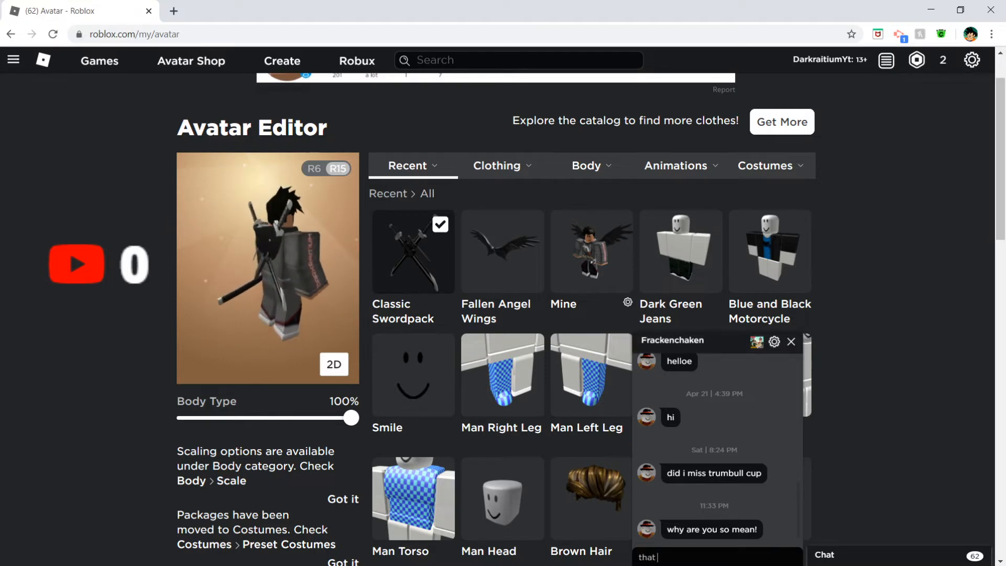
key("Enter")
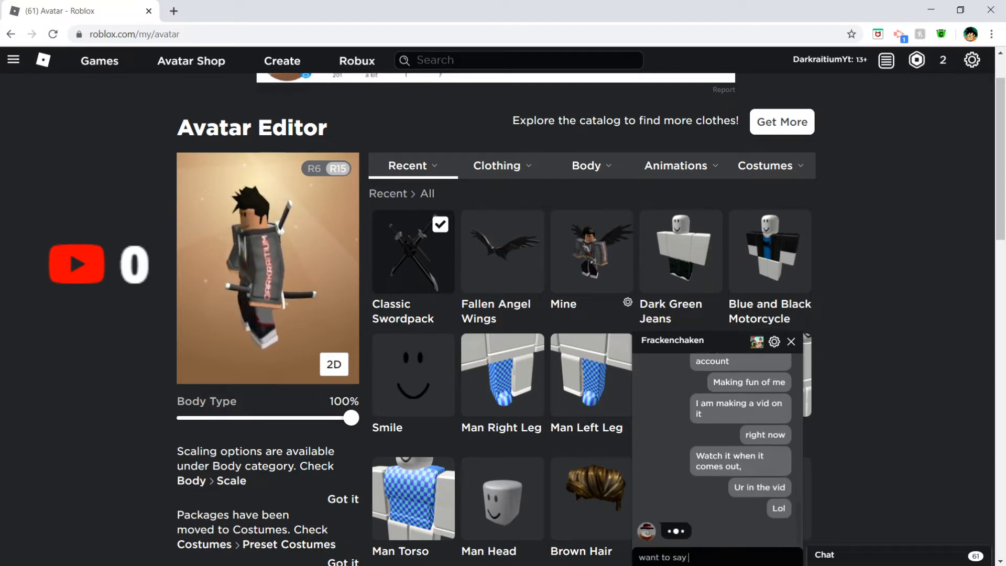
key("Enter")
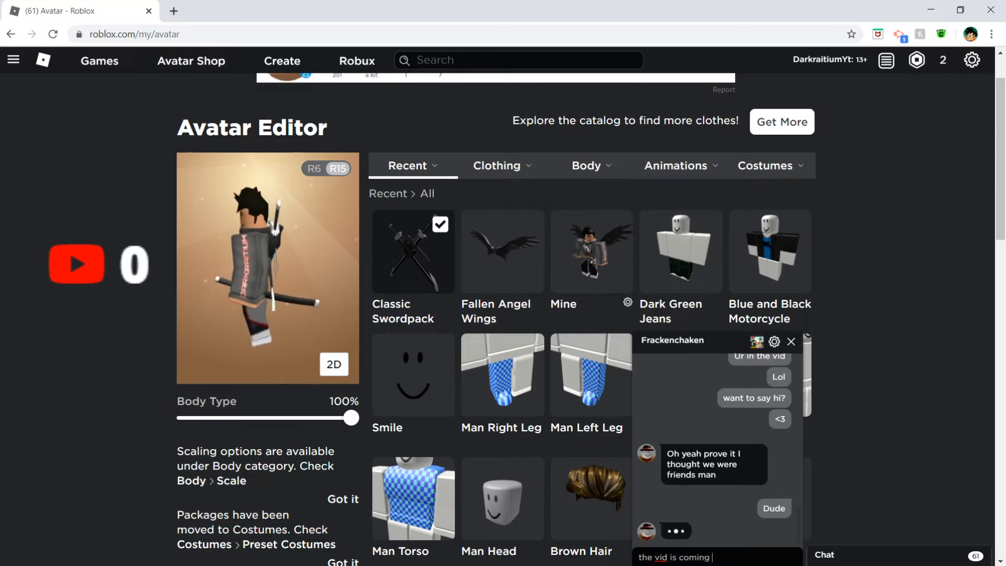
key("Enter")
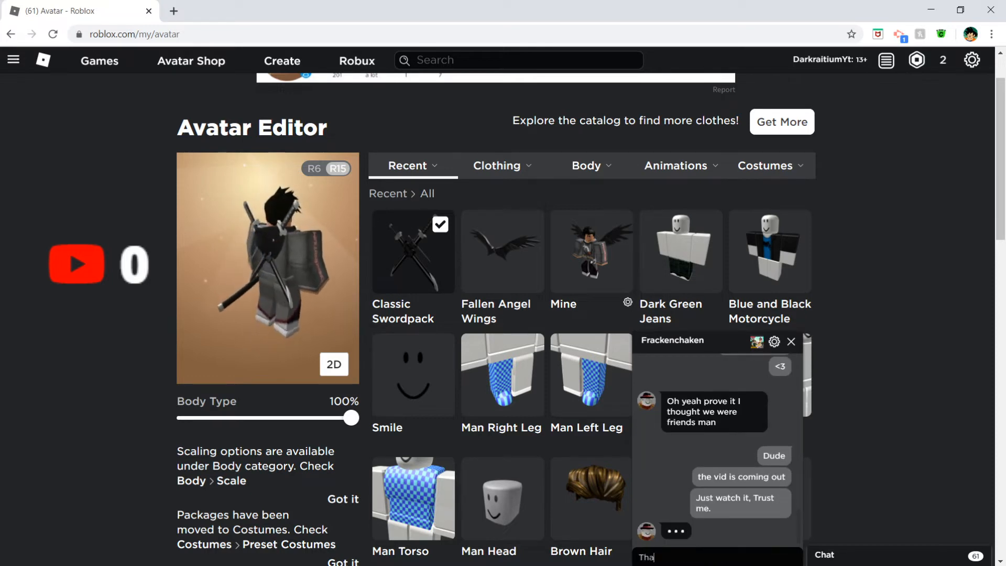
key("Enter")
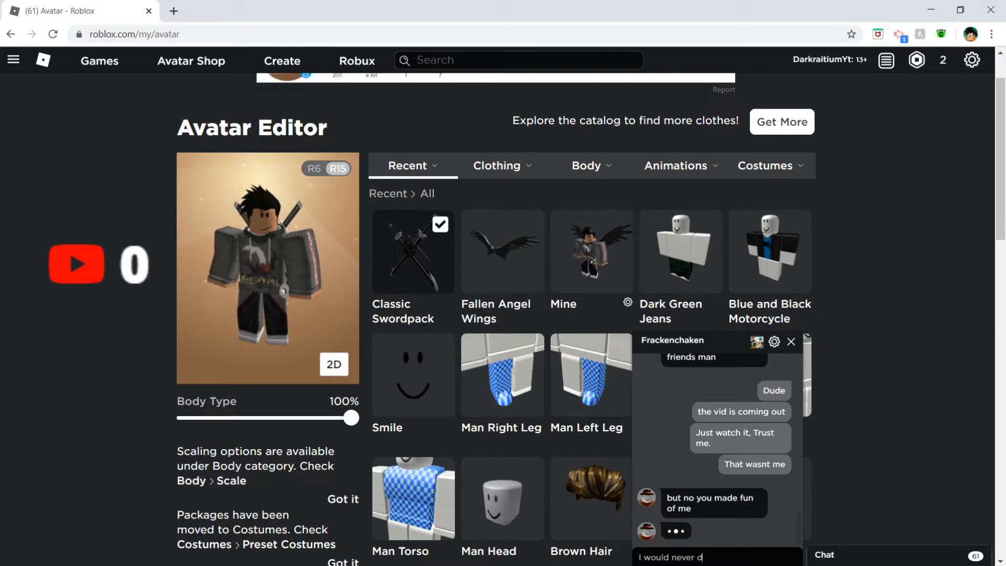
type("that to u man")
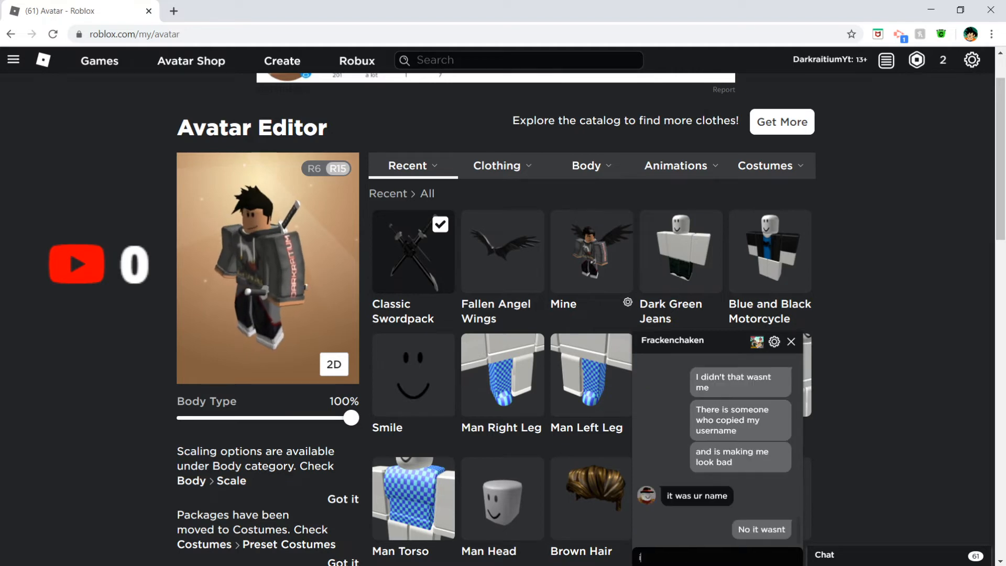
Step: Send reassuring replies like 'it was similar to' and mention your latest vid, then minimize the chat
type("it was similar to")
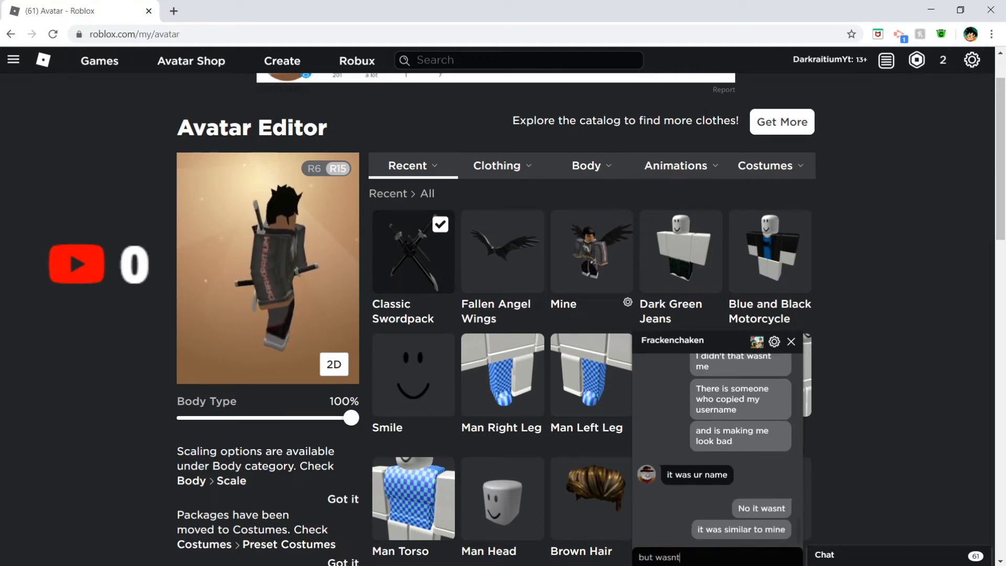
key("Enter")
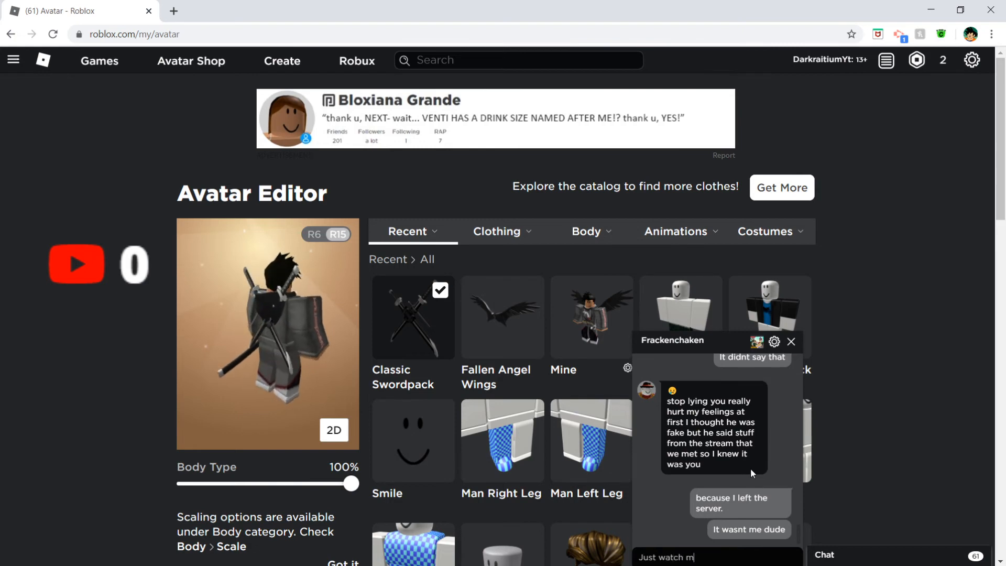
type("y latest vid a")
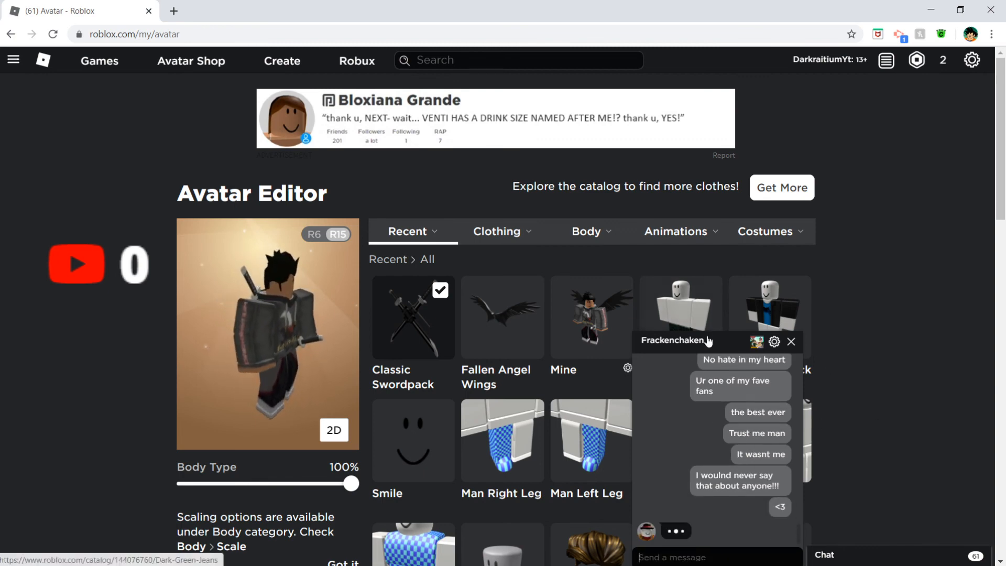
left_click(792, 342)
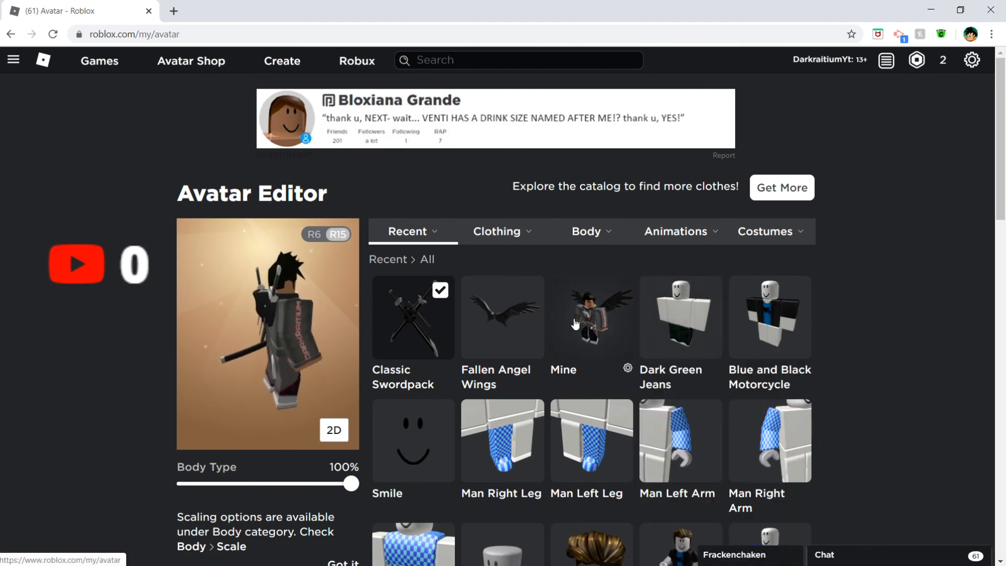